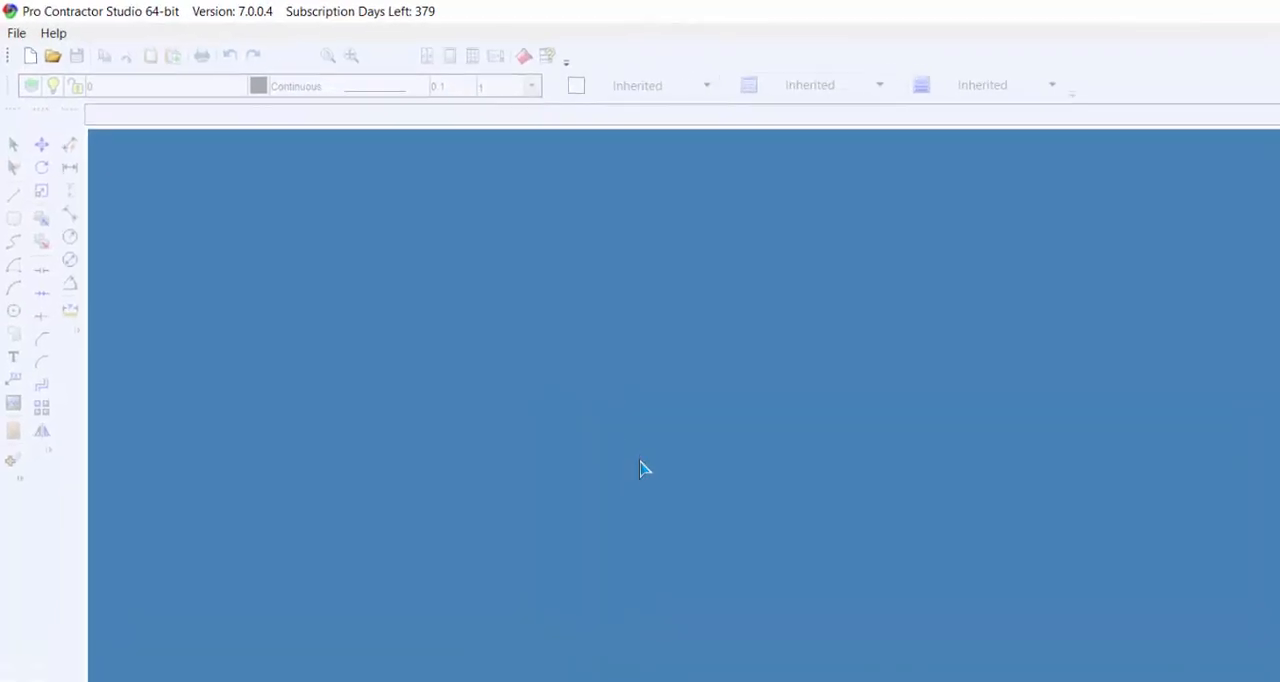
- Create new blank Drawing 10 with the grid turned off, and view its layer list
click(17, 36)
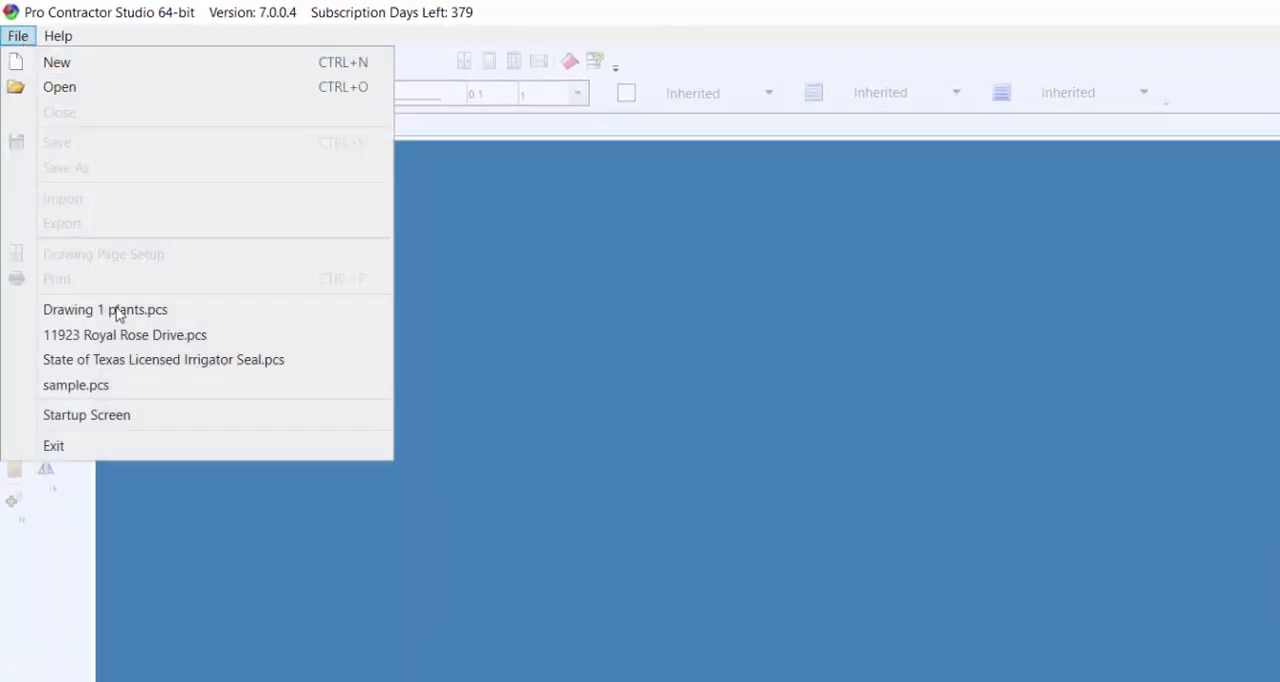
click(86, 414)
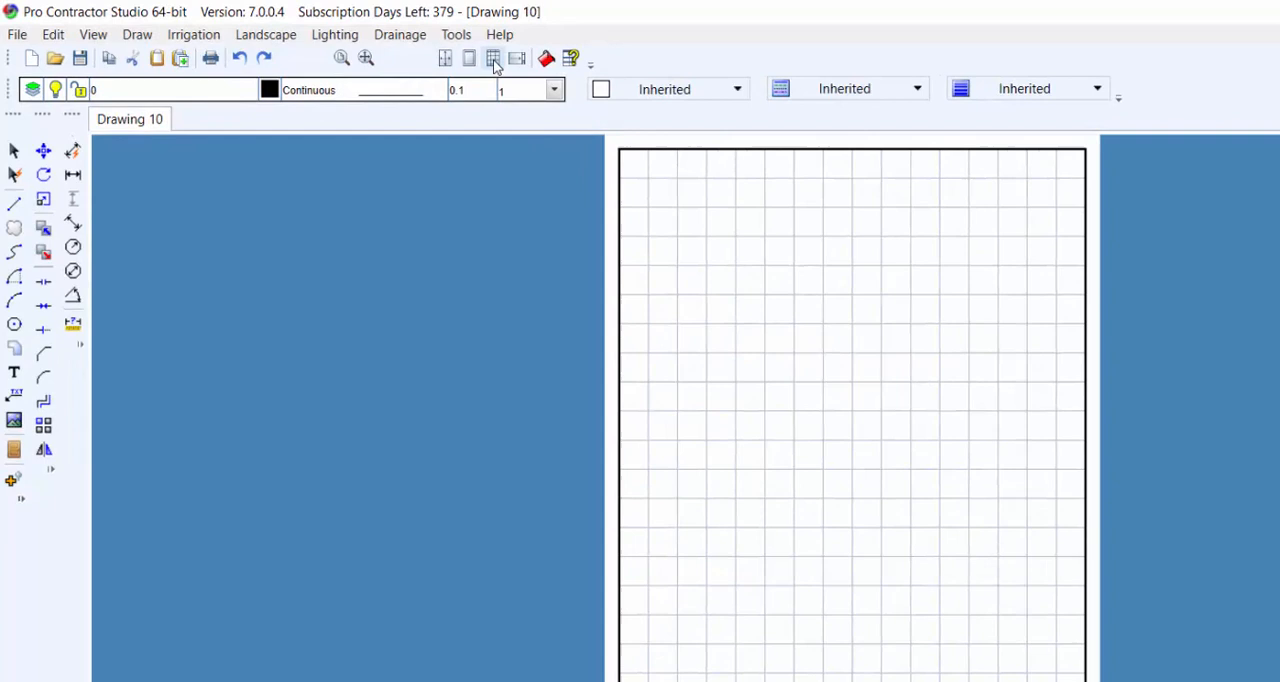
click(496, 57)
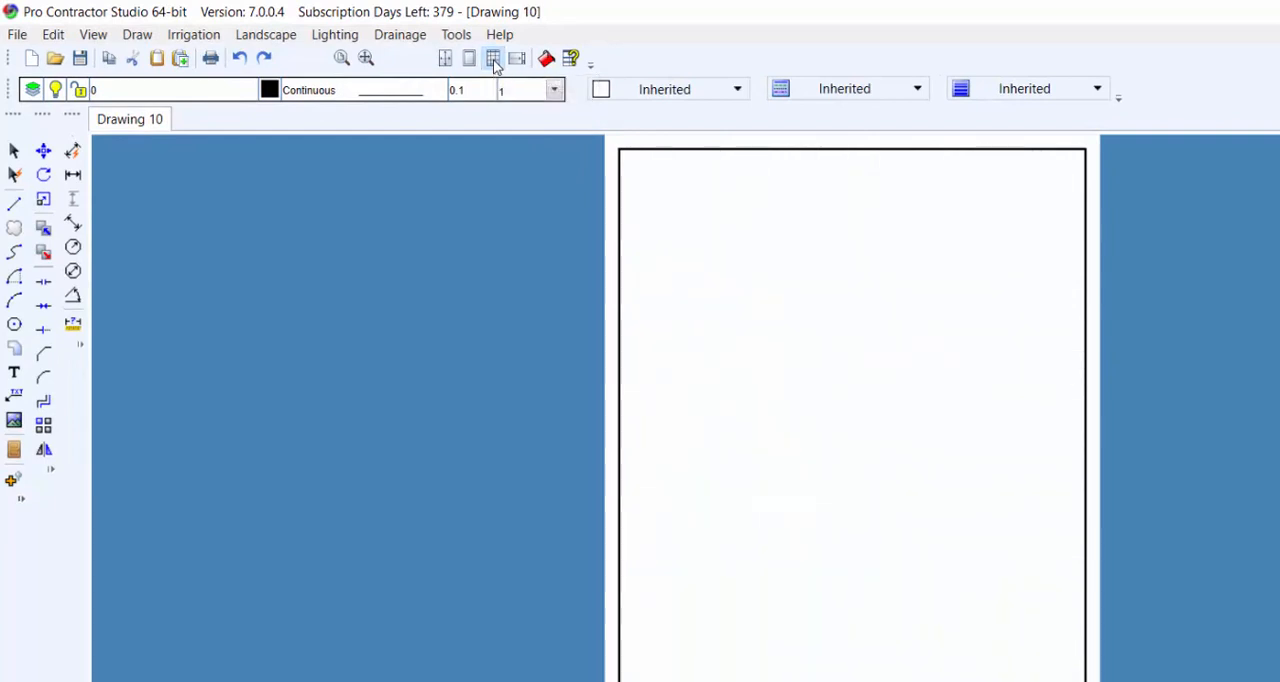
click(553, 89)
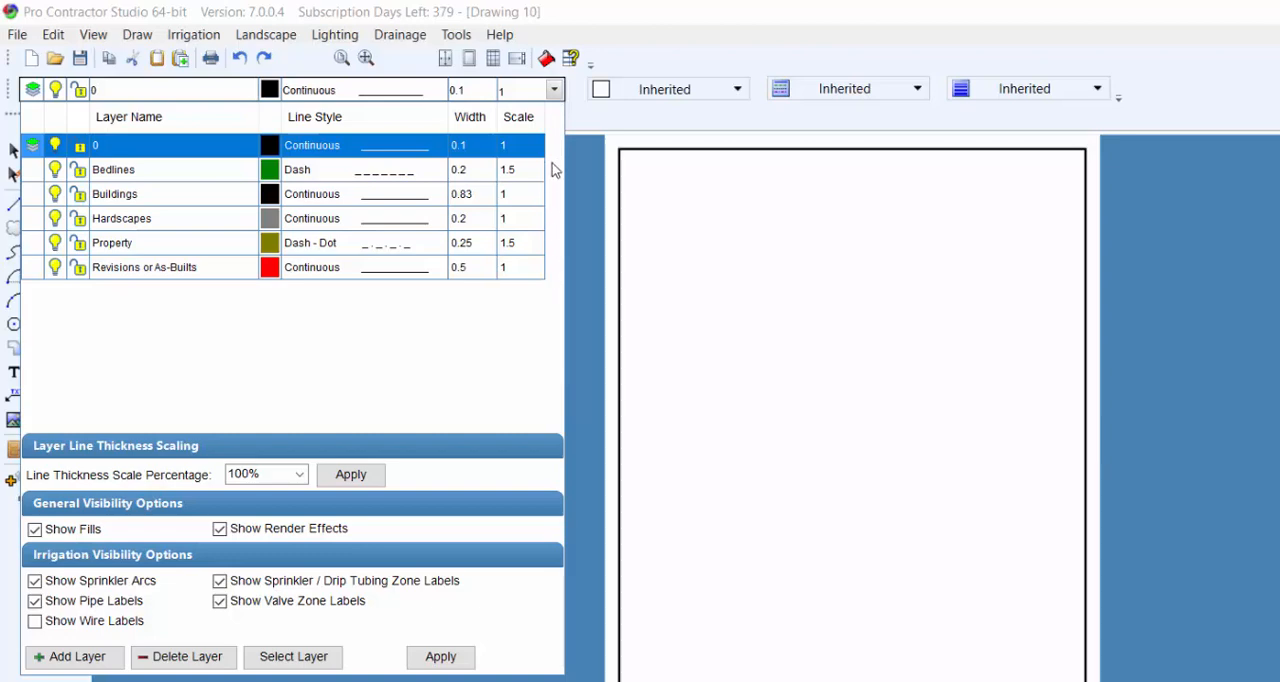
mouse_move(555, 160)
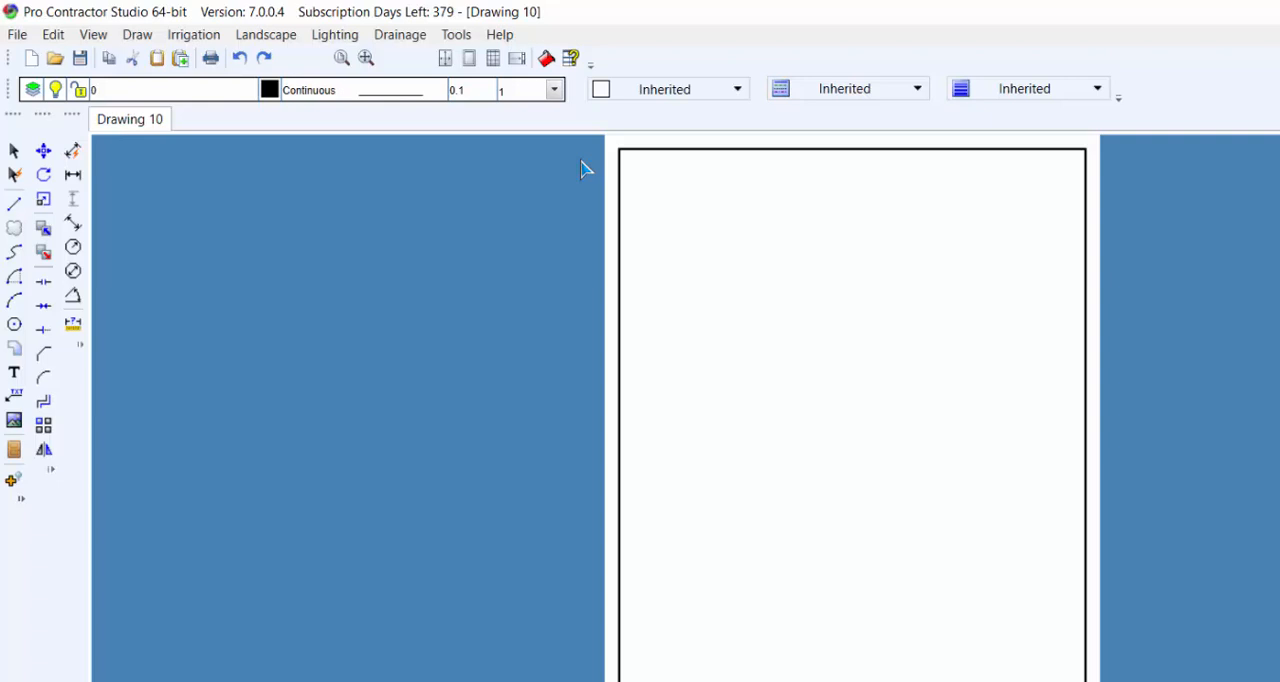
mouse_move(135, 34)
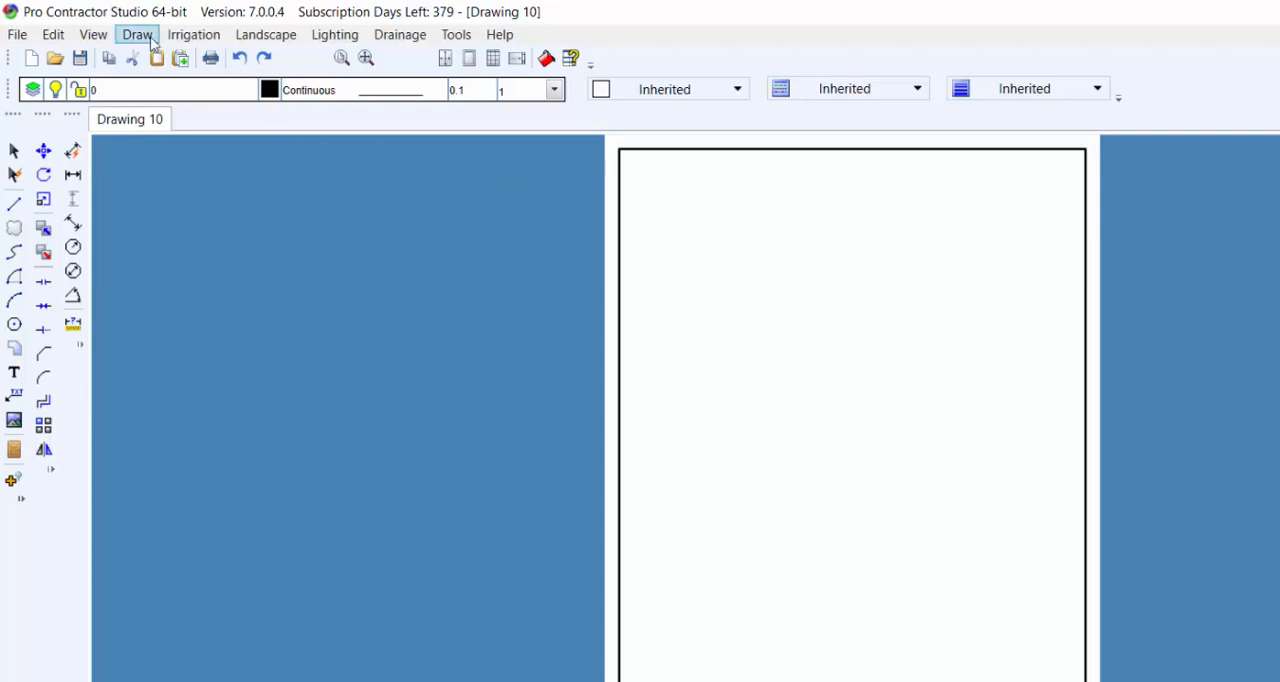
- Open the Image Insertion dialog with the Insert Image tool on the left toolbar
click(137, 34)
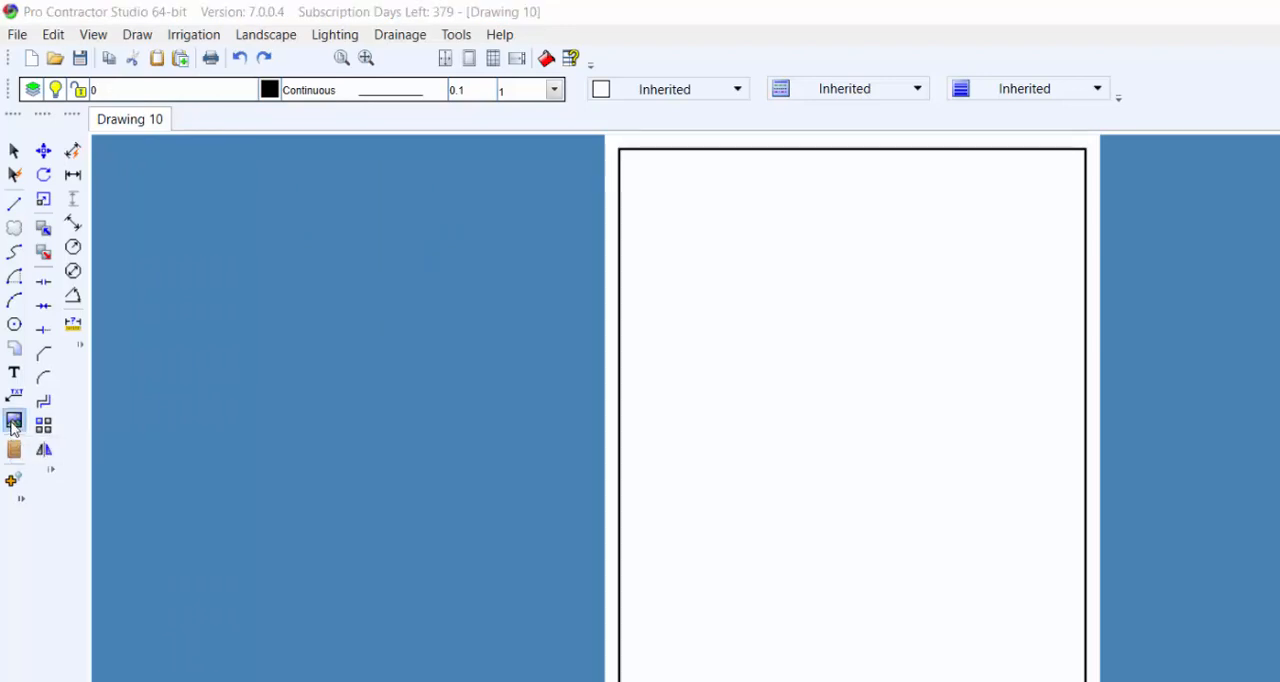
click(13, 417)
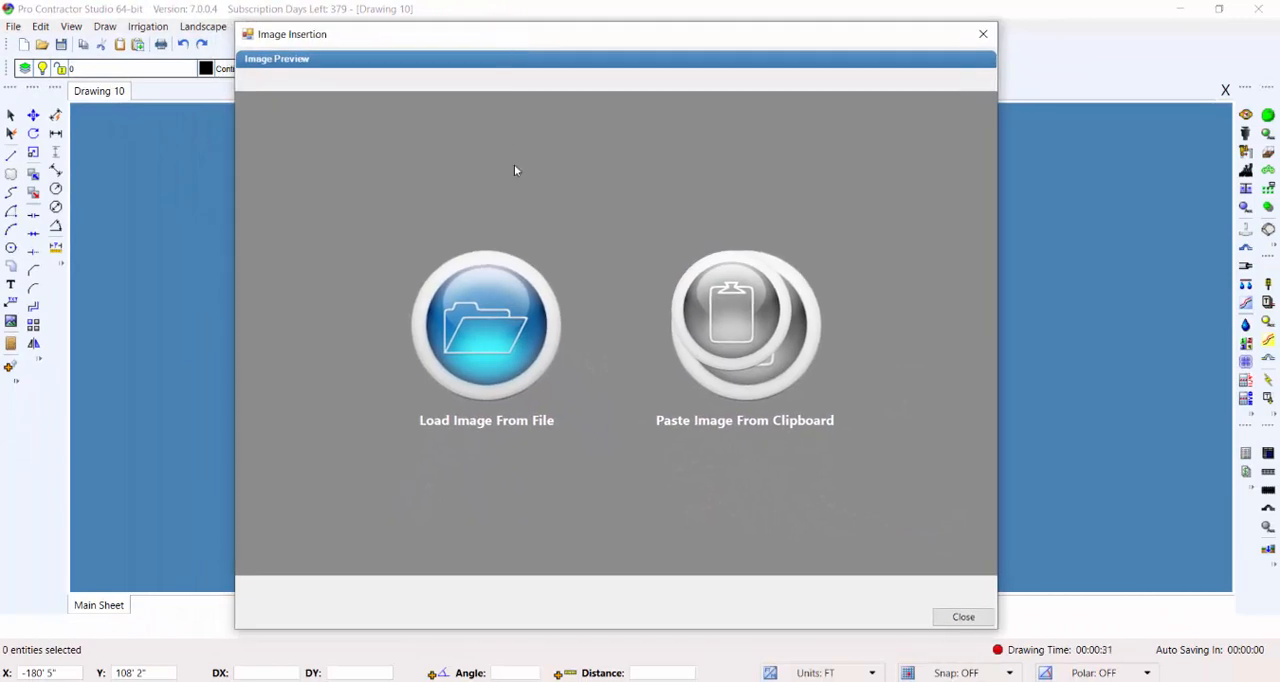
mouse_move(487, 340)
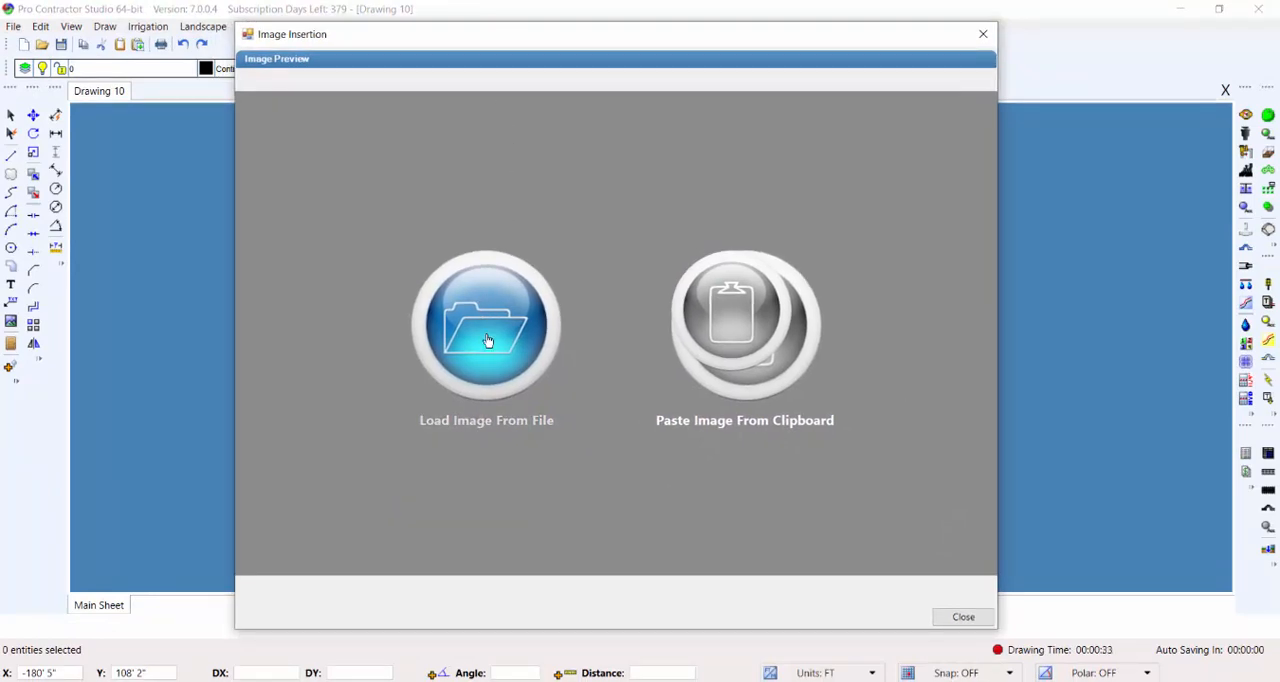
- Load the Survey image file from disk into the insertion preview
click(486, 327)
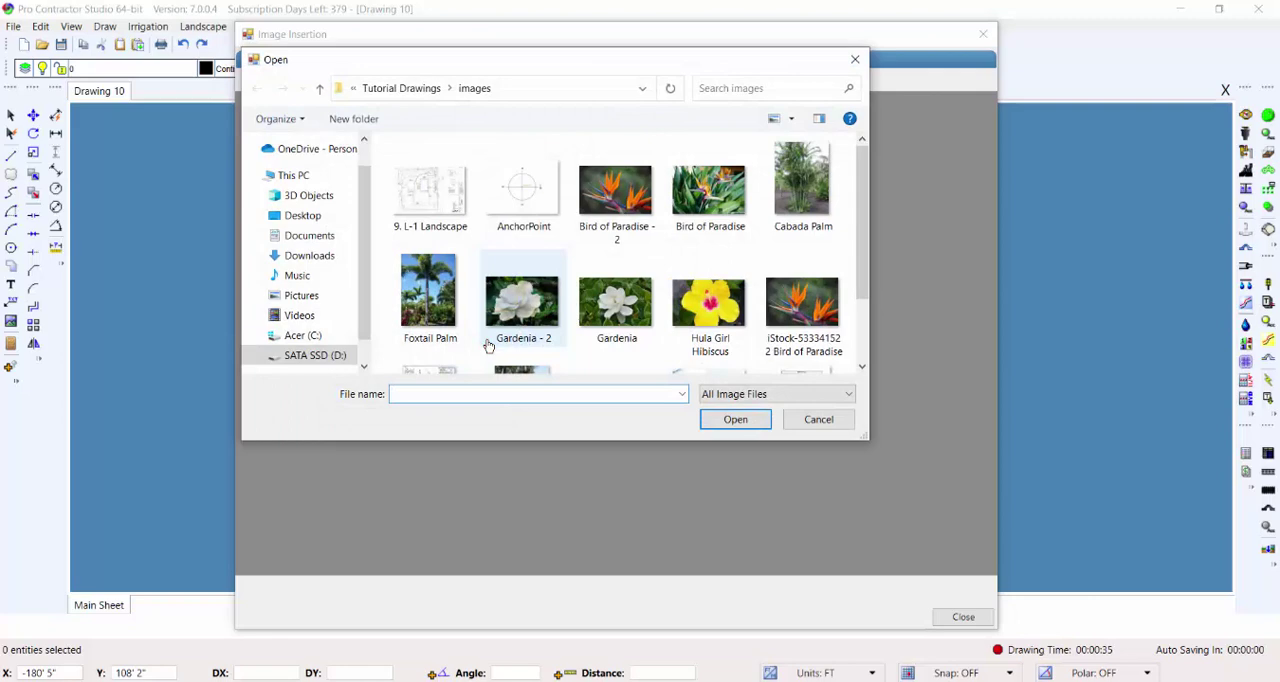
scroll(down, 3)
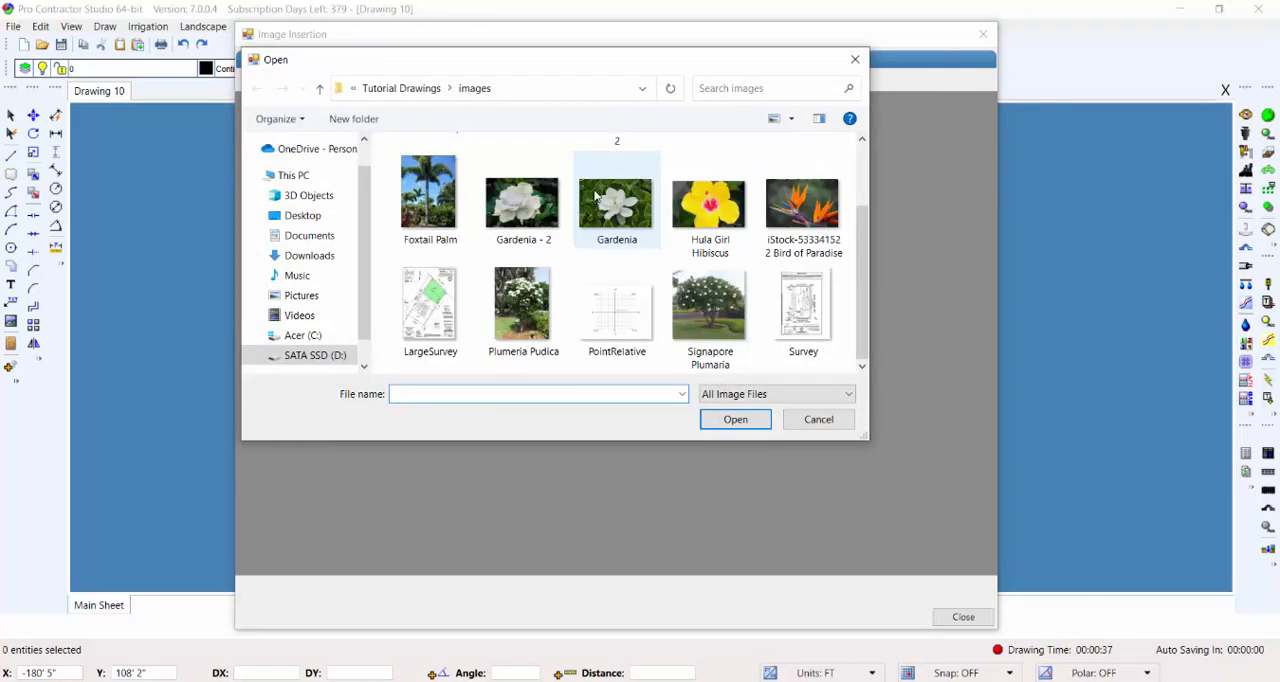
click(802, 305)
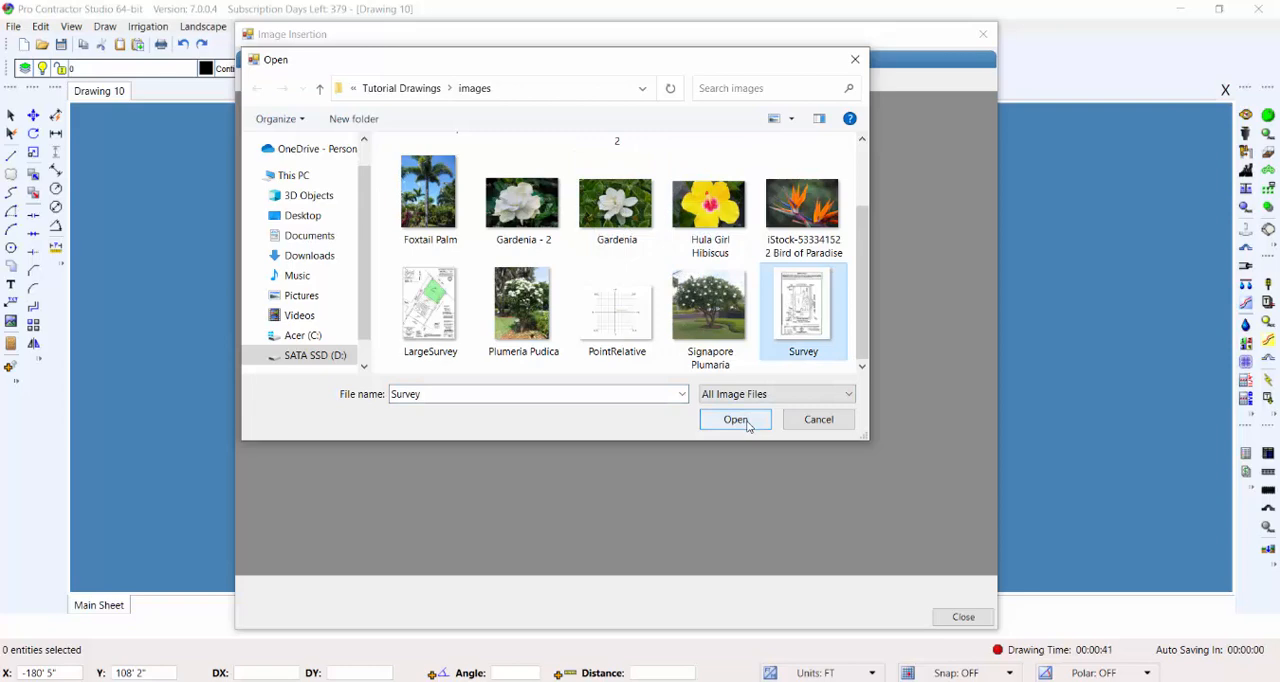
click(840, 394)
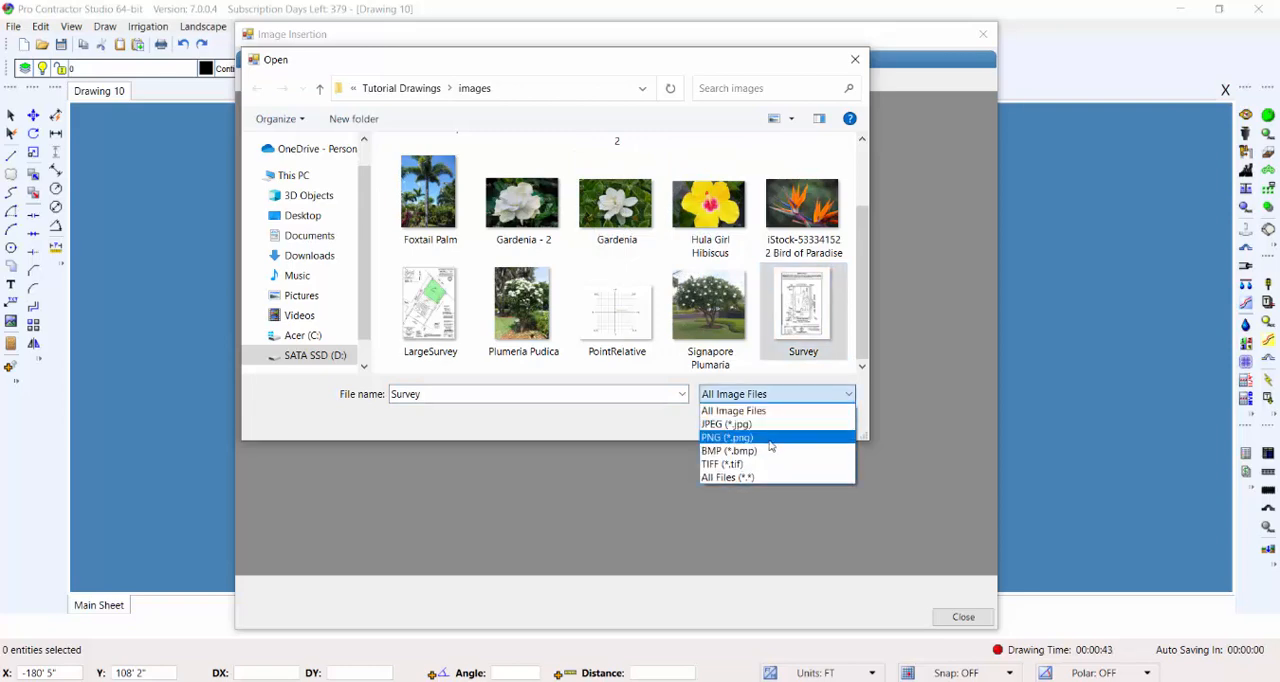
mouse_move(764, 463)
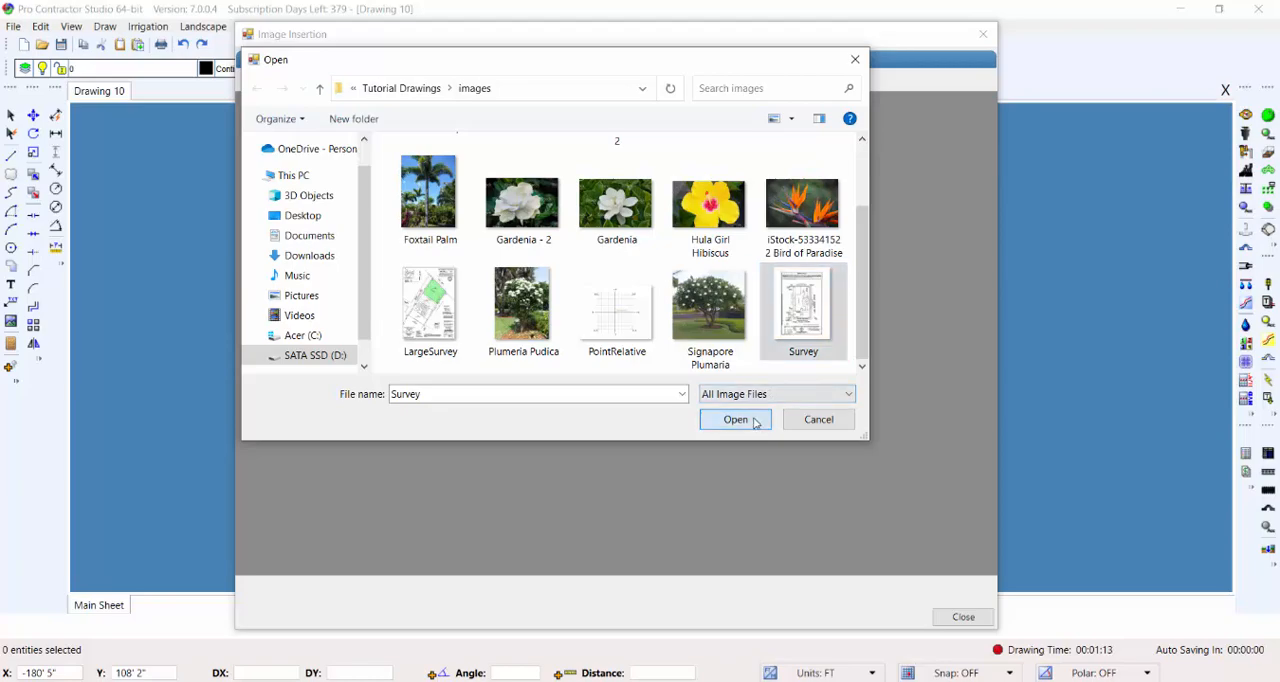
click(735, 419)
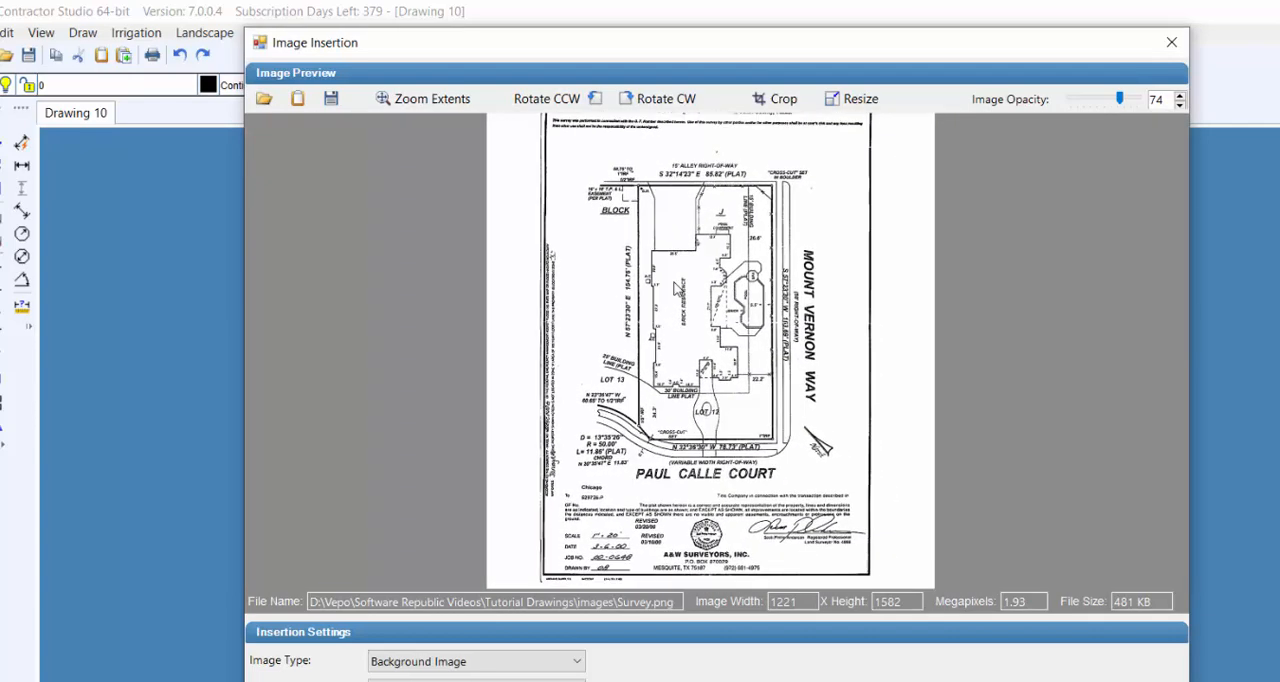
- Zoom the preview to extents to show the whole large survey plat
click(432, 98)
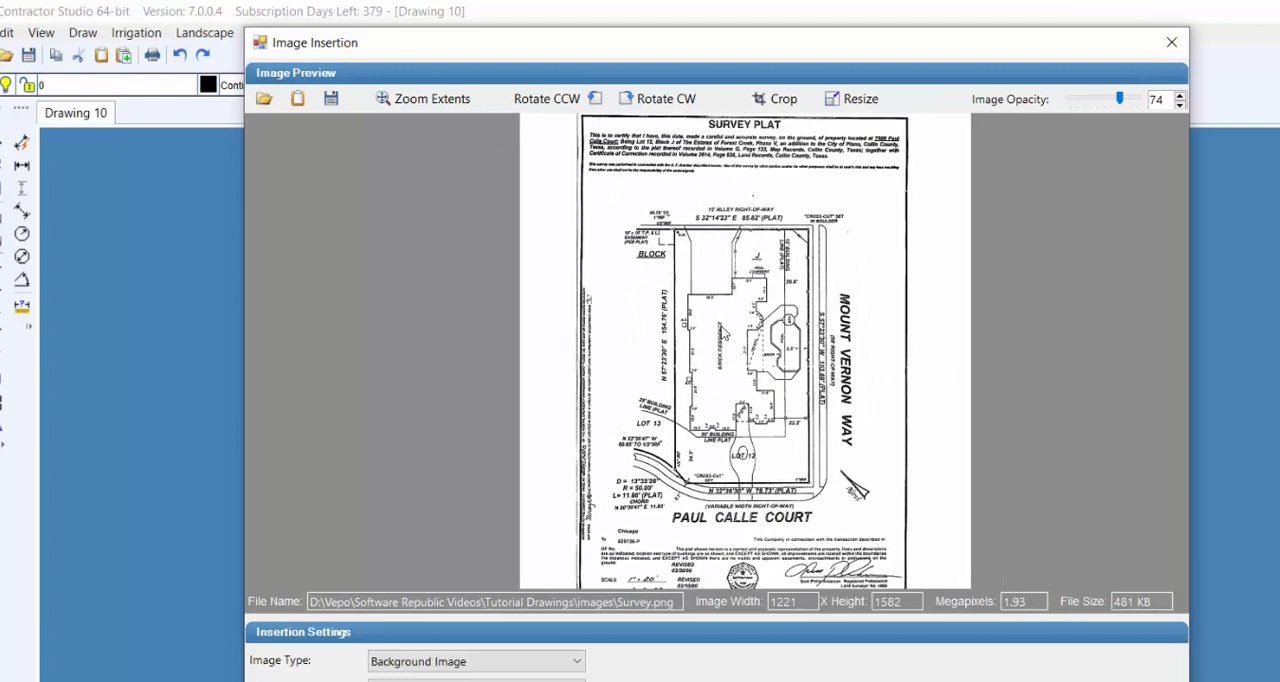
mouse_move(438, 110)
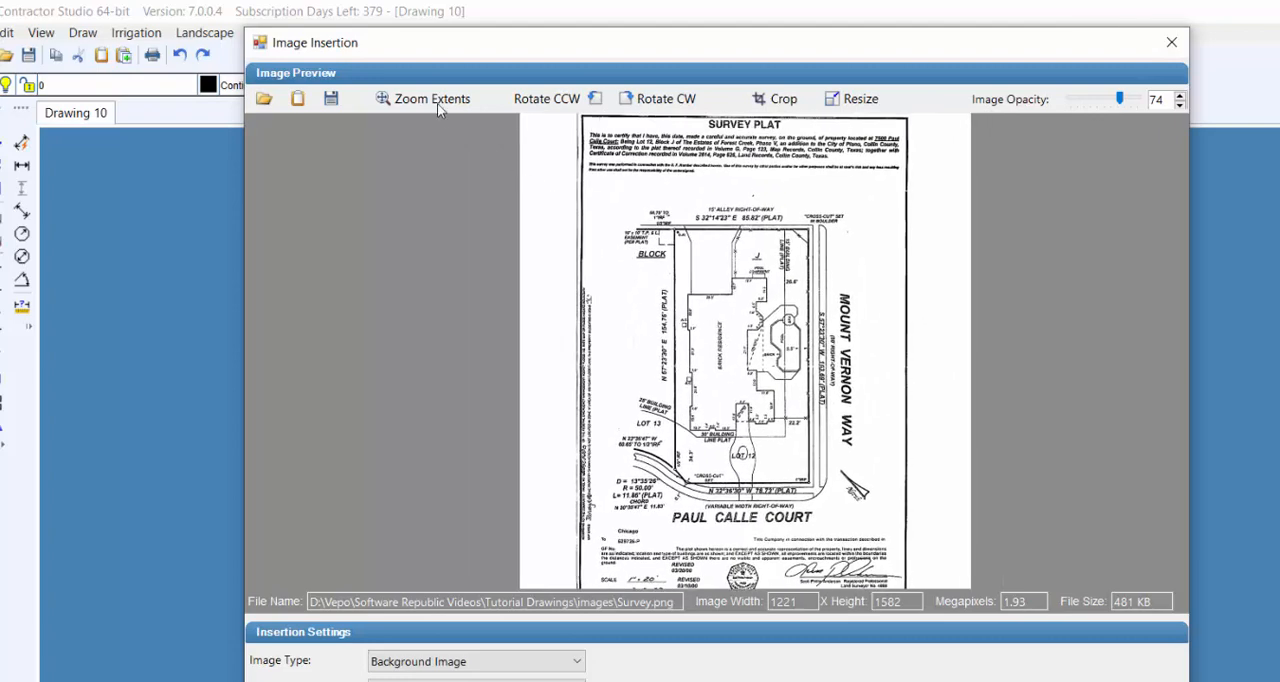
click(425, 98)
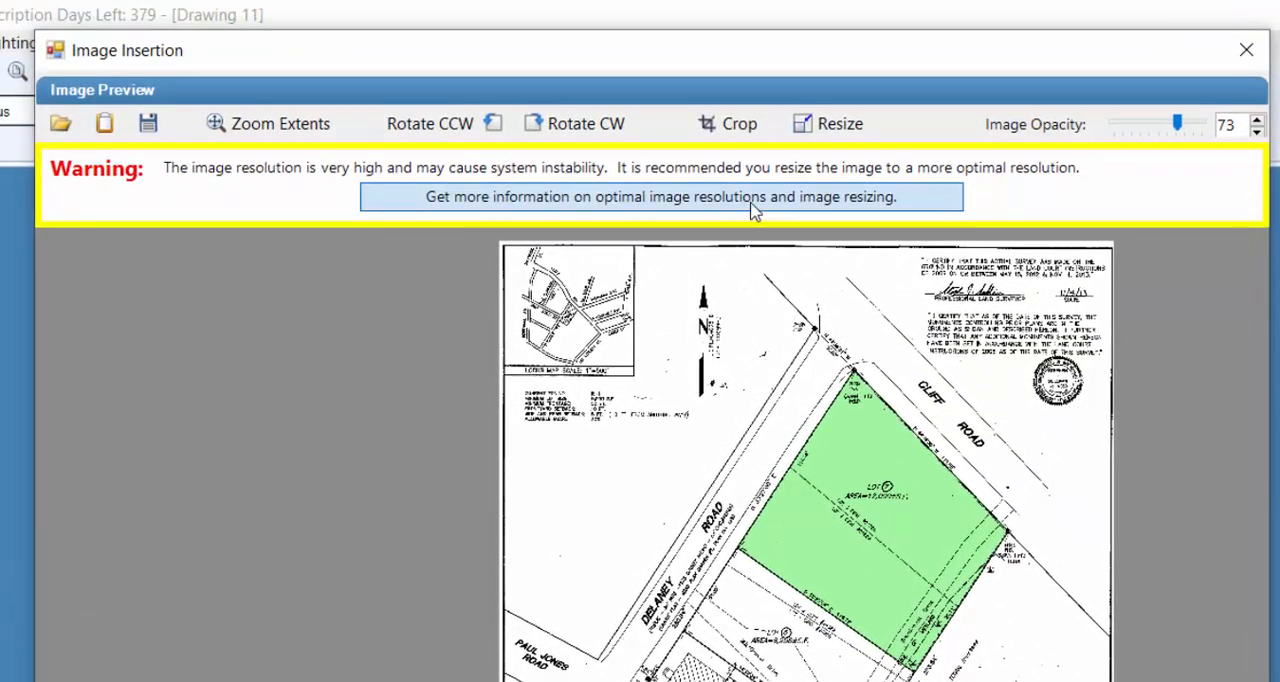
mouse_move(752, 238)
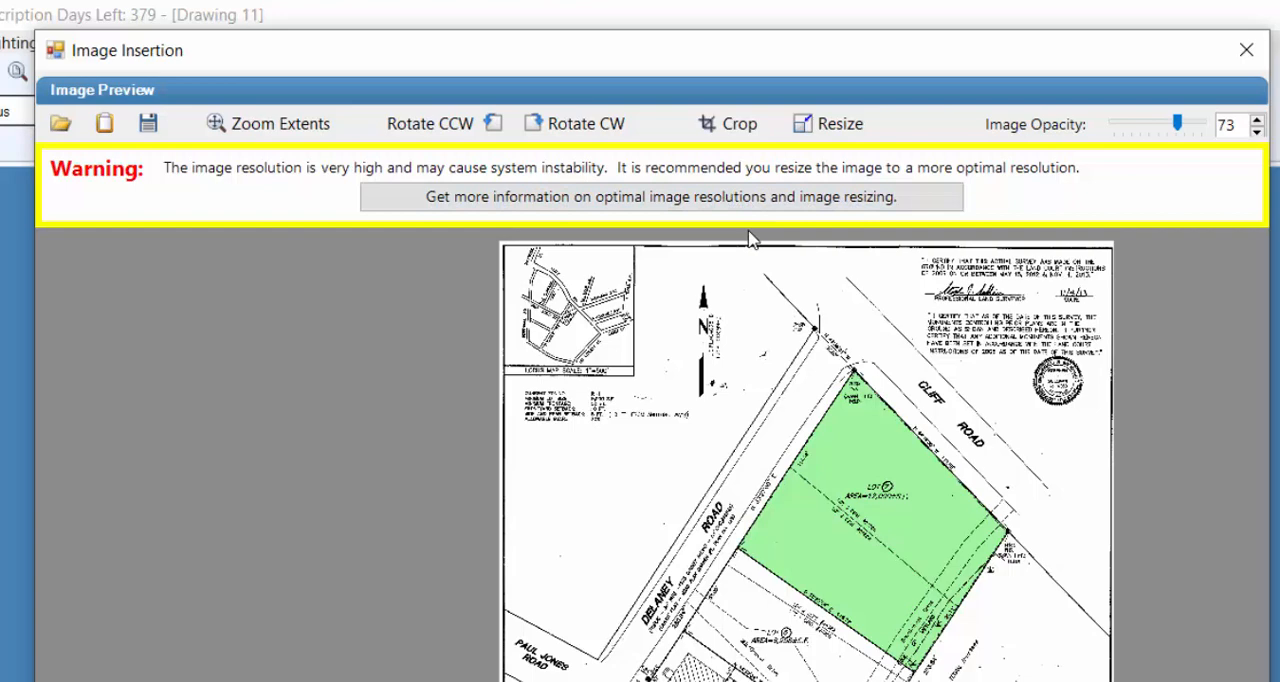
mouse_move(726, 266)
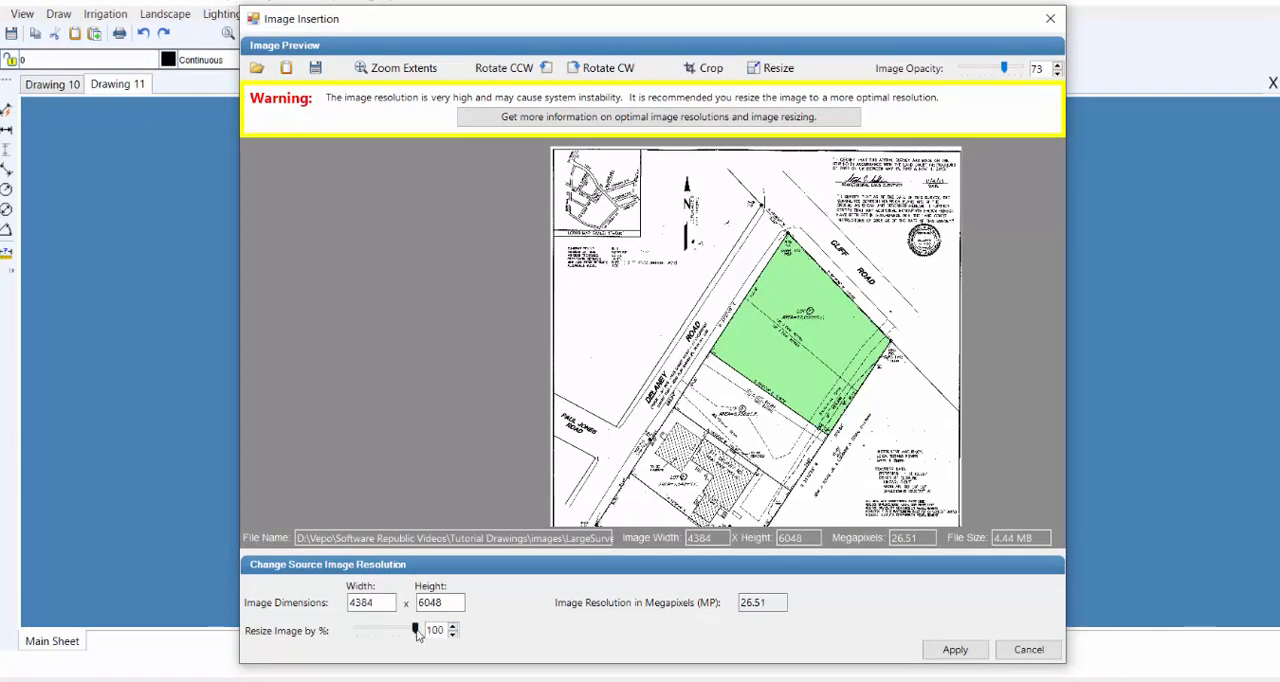
- Resize the survey image to 48%, giving 3025 × 4173 pixels (12.62 megapixels)
drag(417, 630, 400, 630)
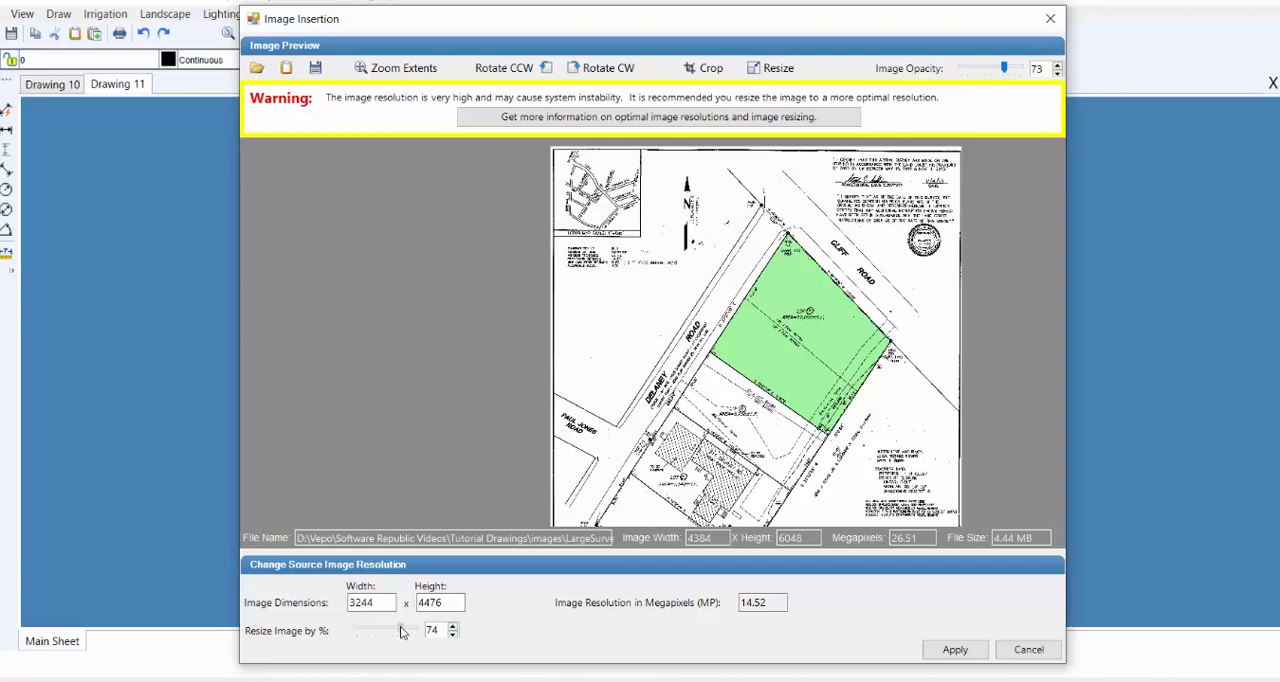
drag(420, 630, 397, 630)
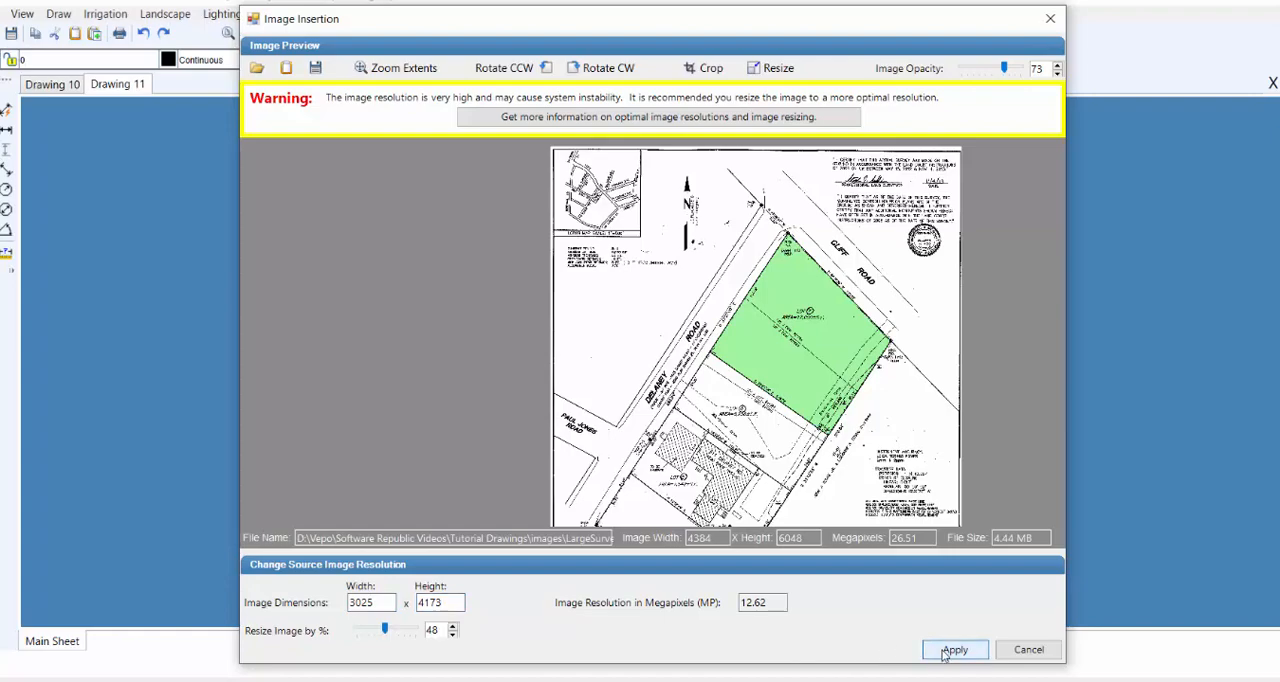
click(954, 650)
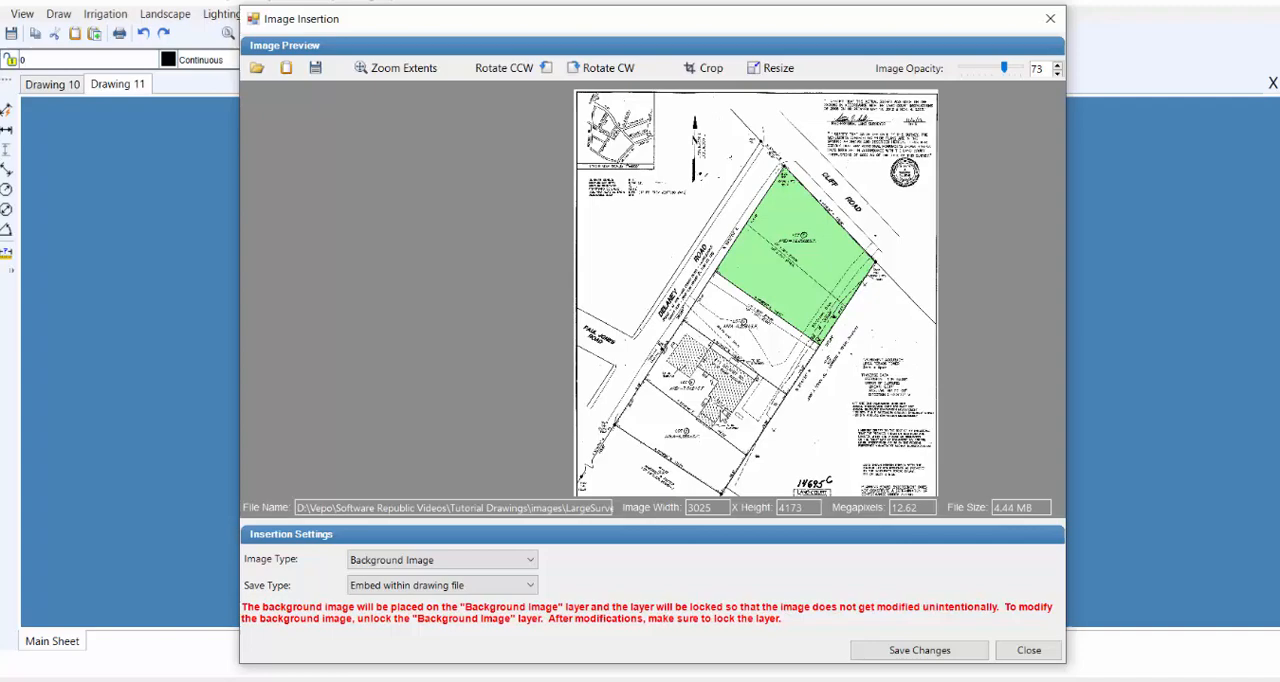
mouse_move(730, 494)
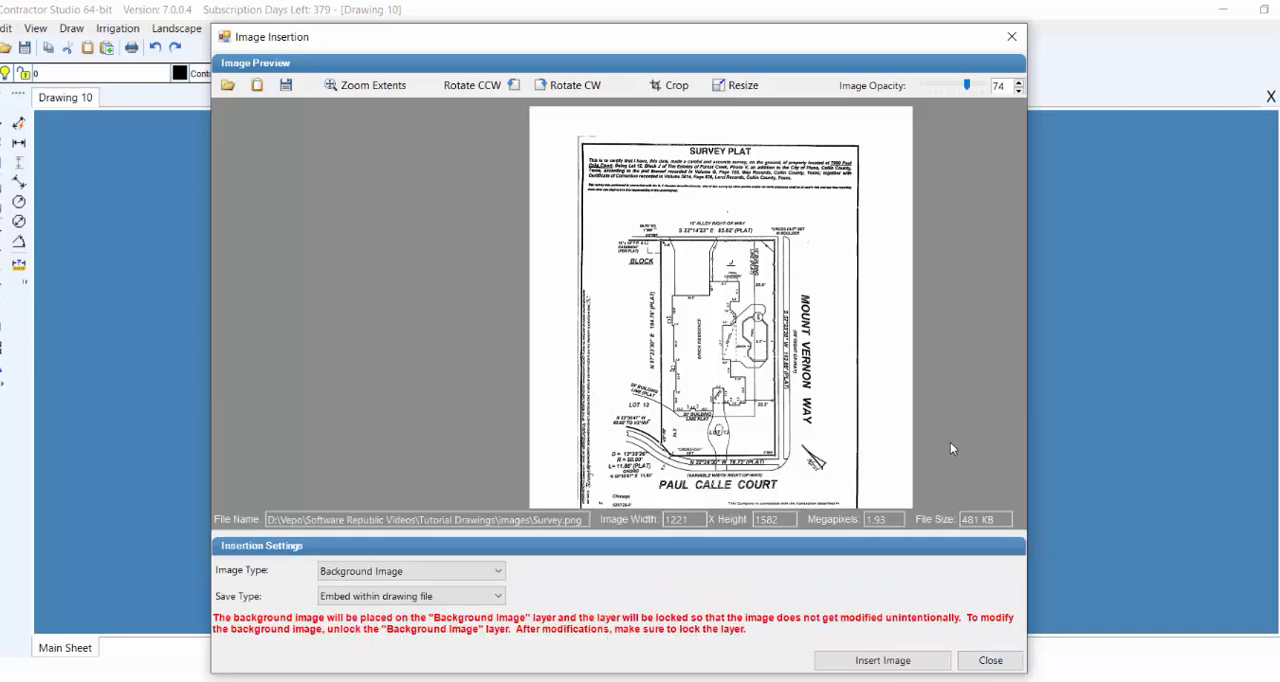
mouse_move(840, 395)
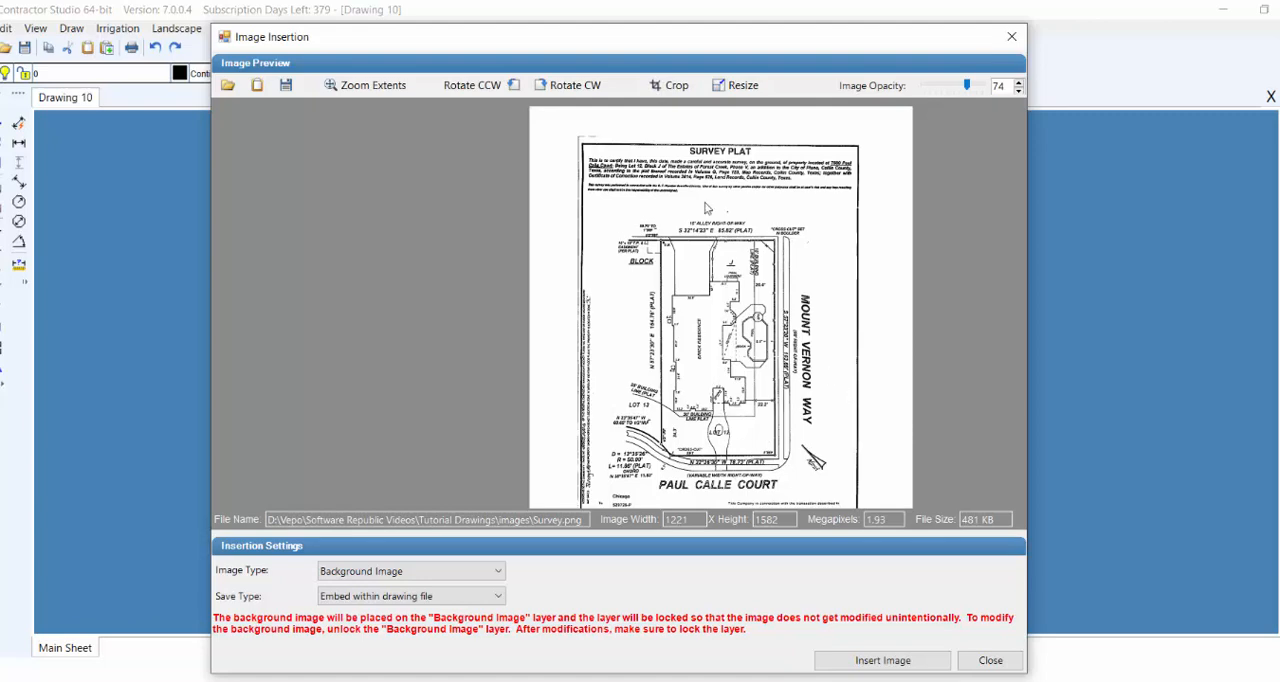
mouse_move(472, 85)
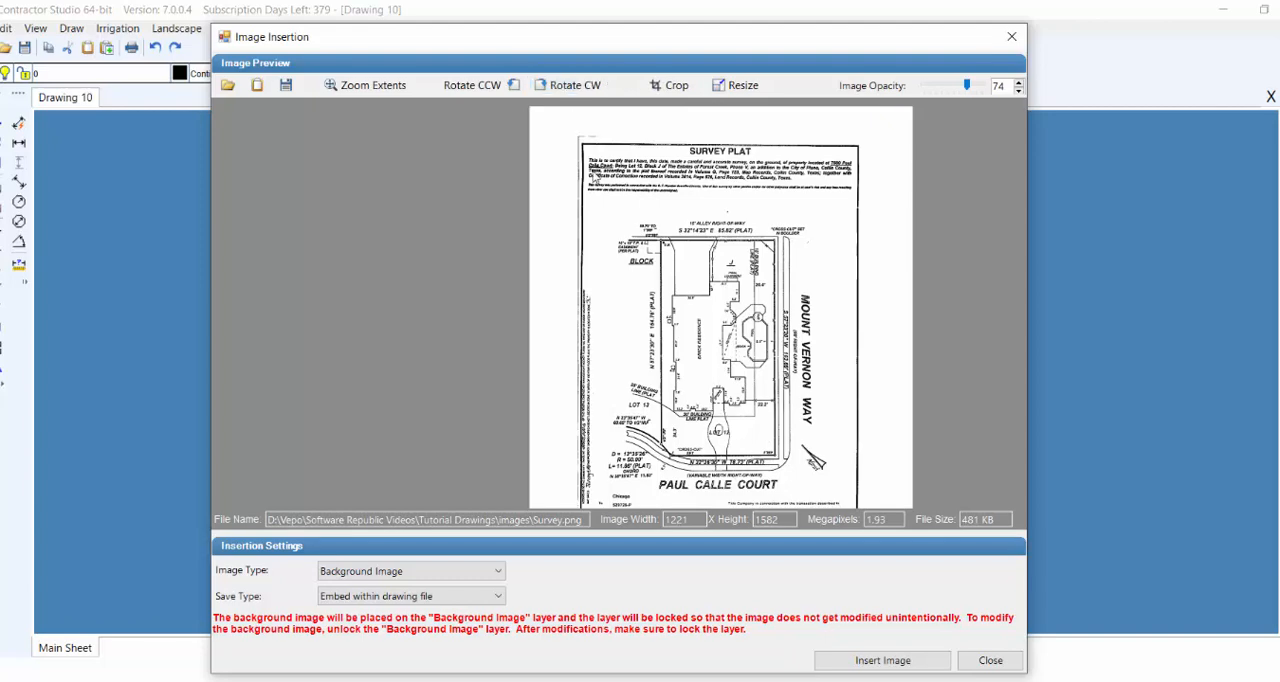
- Start a crop box spanning the full 1221 × 1582 survey plat image
click(679, 85)
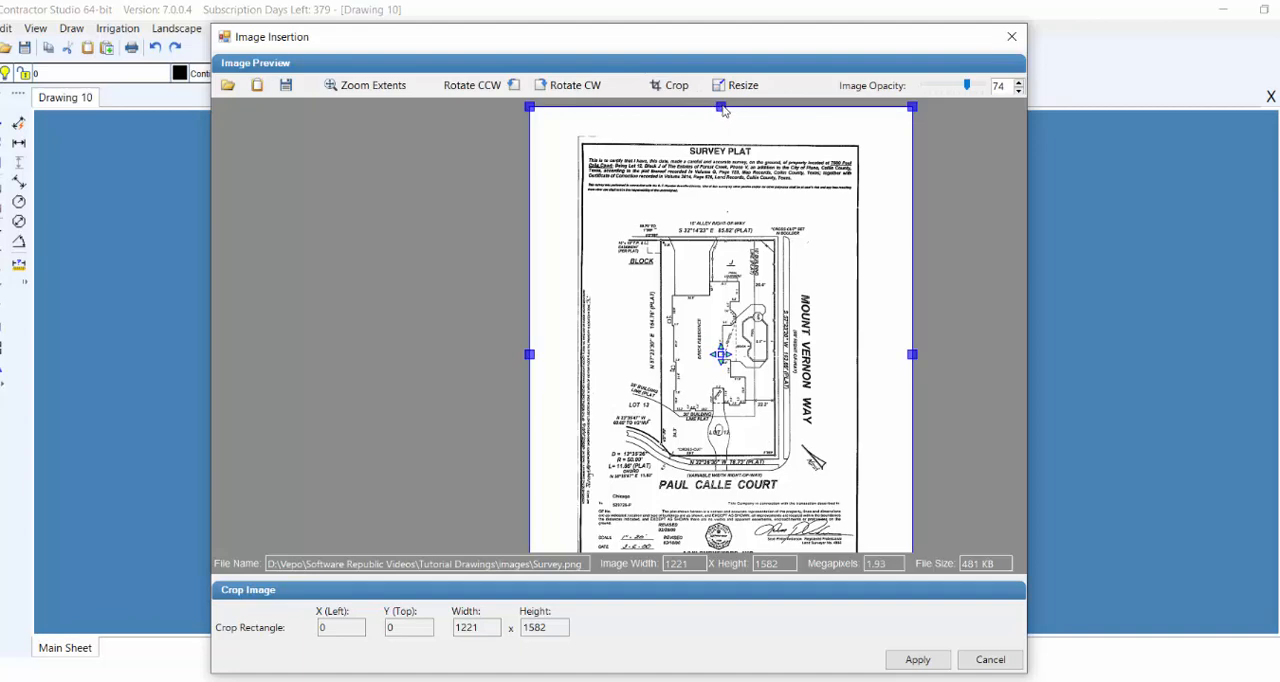
- Crop the plat to about X 232, Y 324, W 697, H 913 and apply it
drag(719, 108, 719, 159)
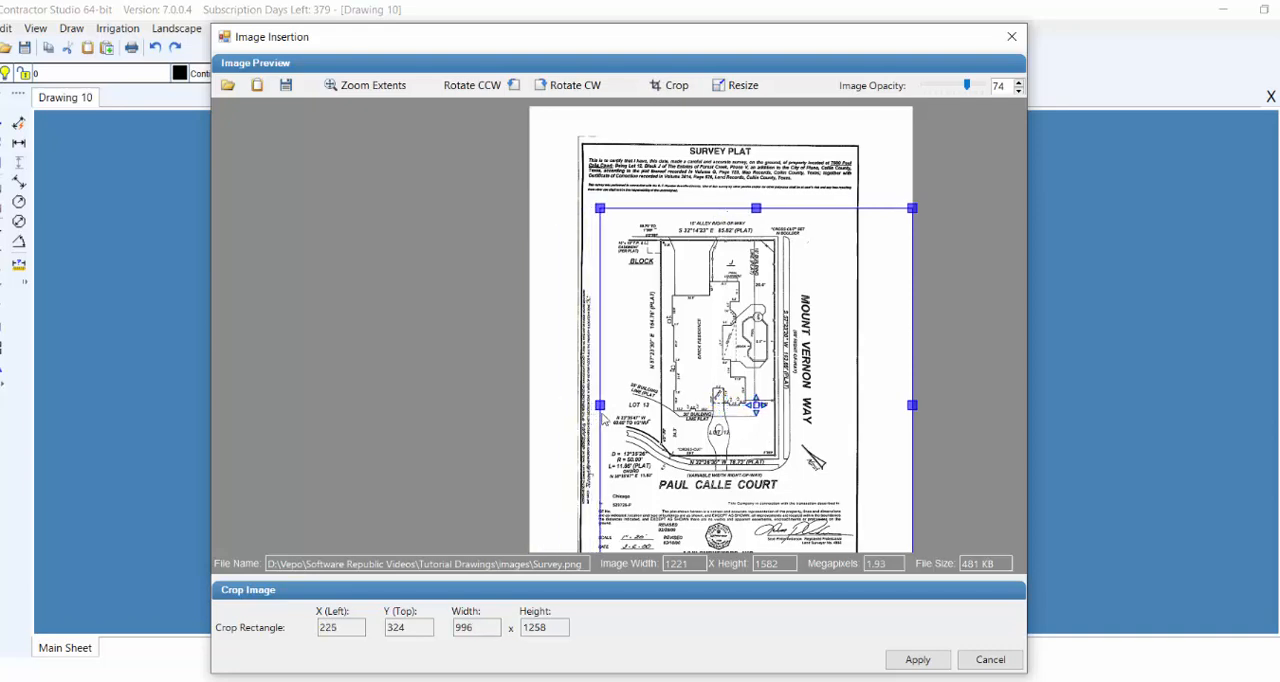
drag(910, 406, 881, 406)
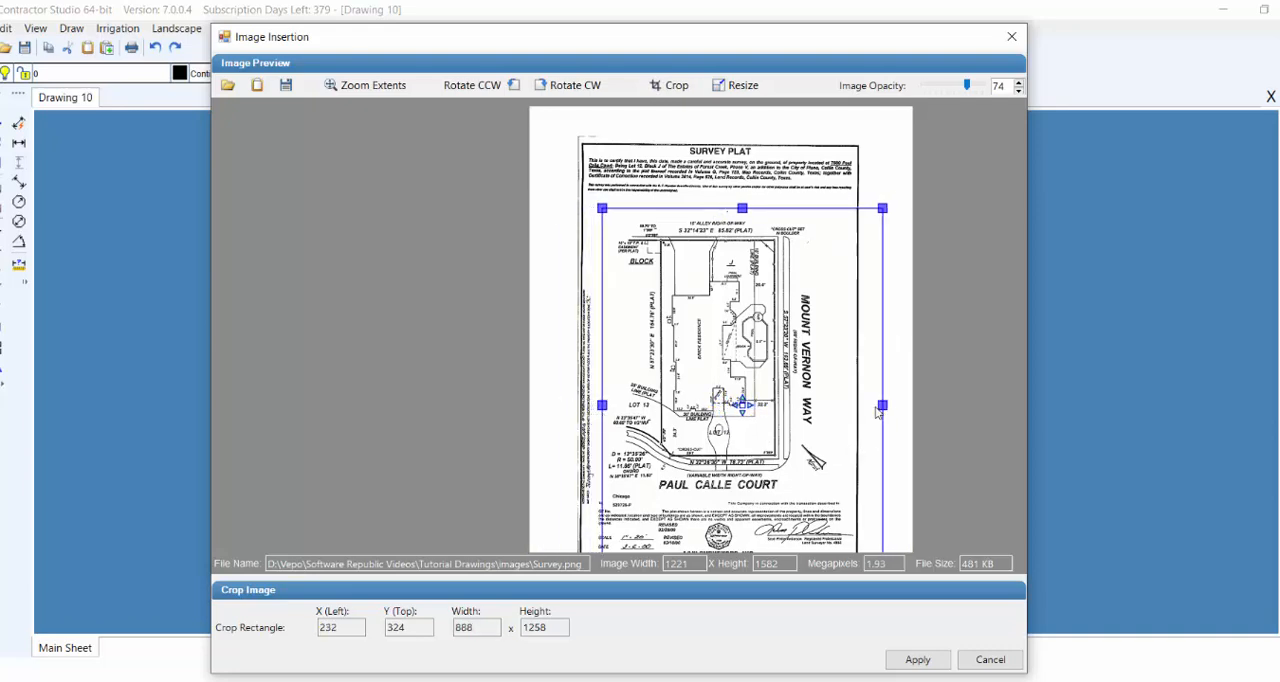
drag(881, 405, 820, 405)
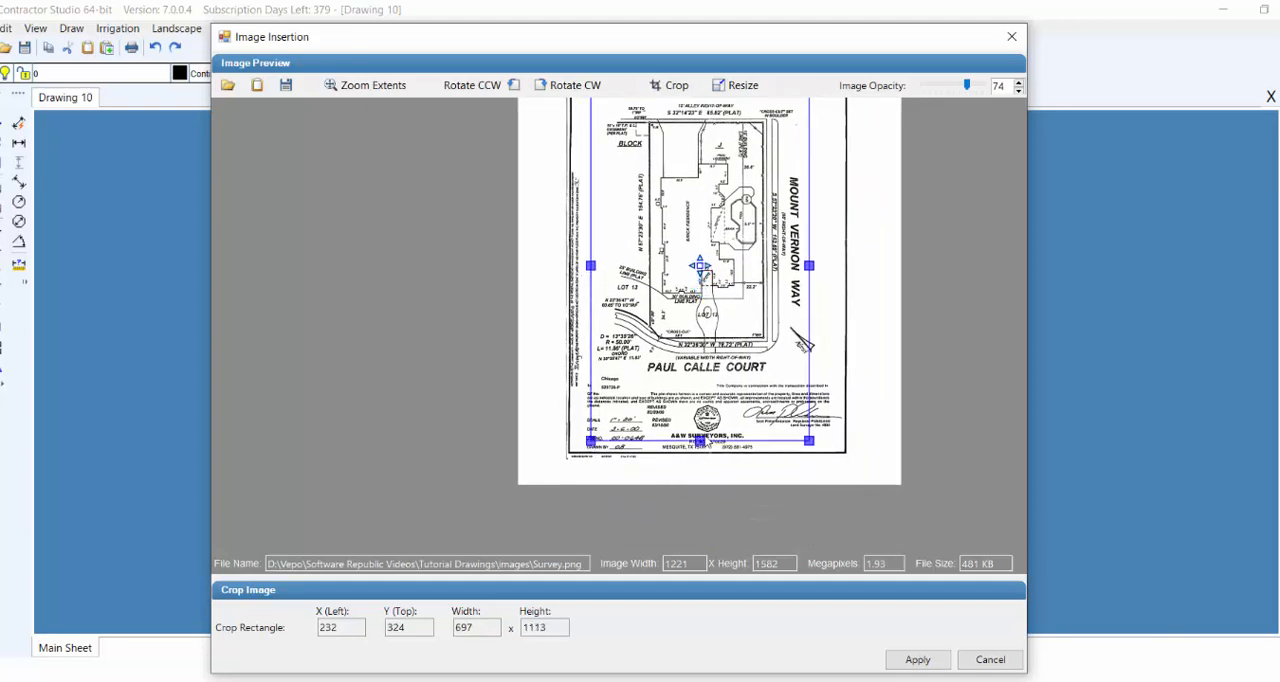
drag(699, 440, 699, 377)
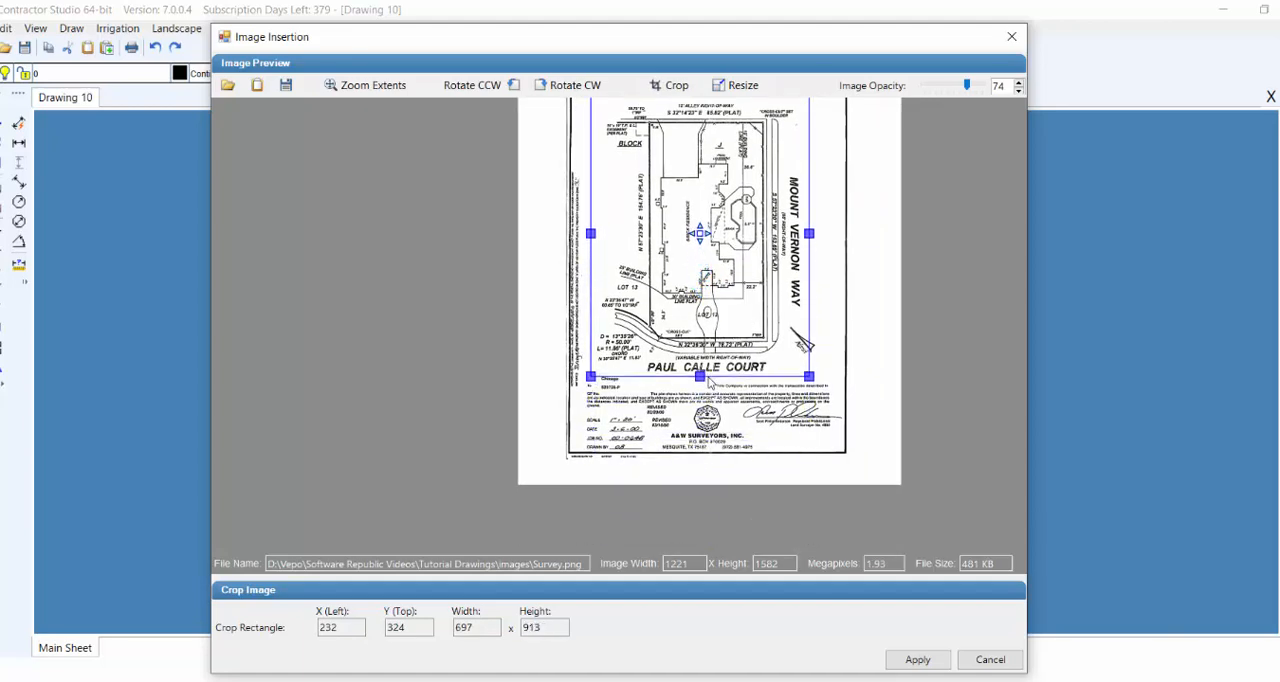
click(364, 84)
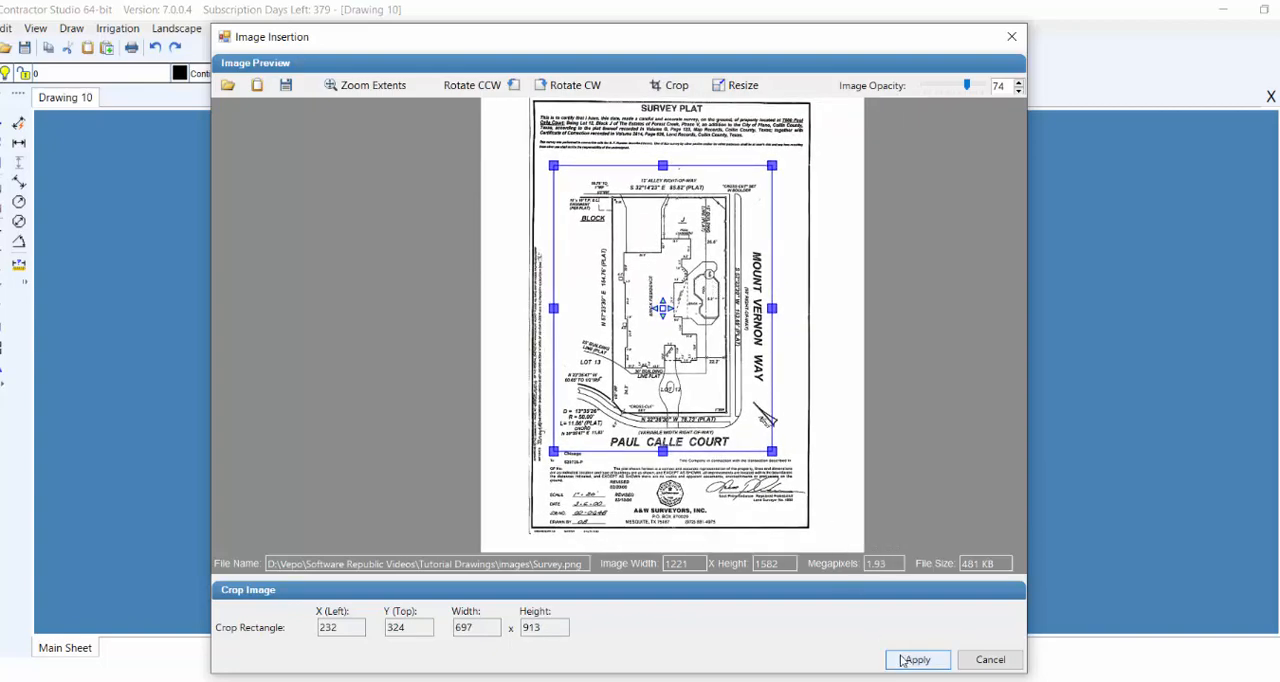
click(920, 660)
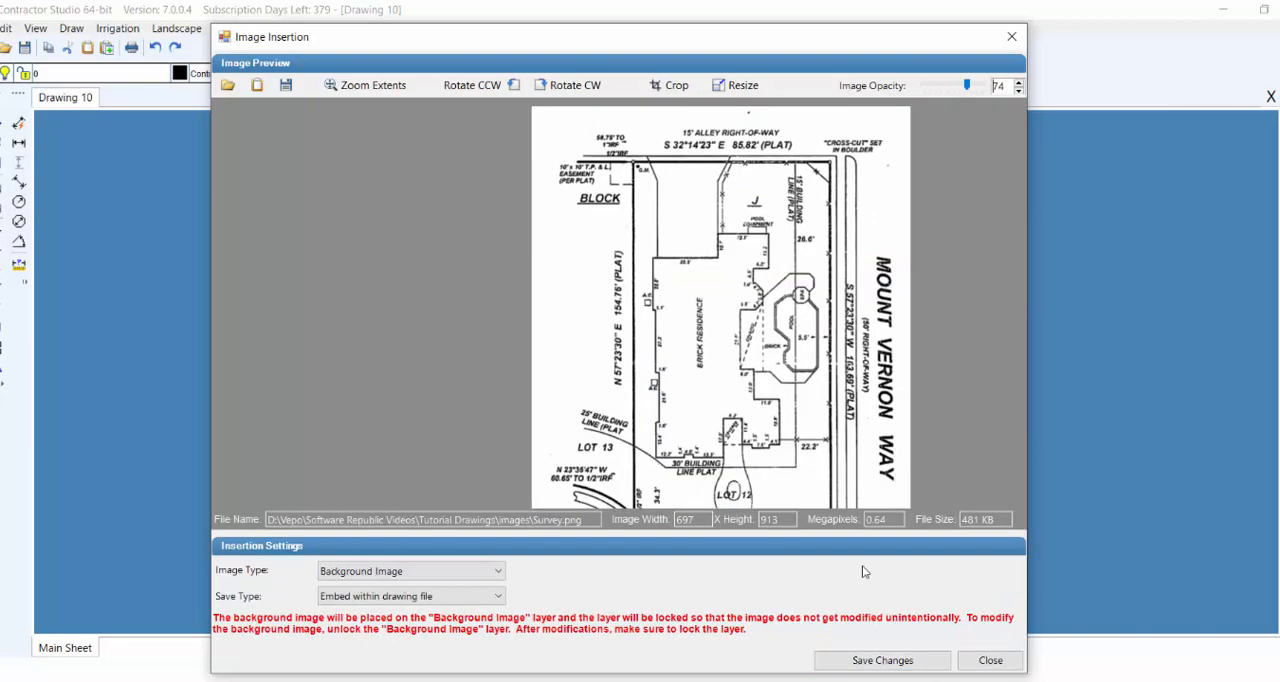
mouse_move(816, 403)
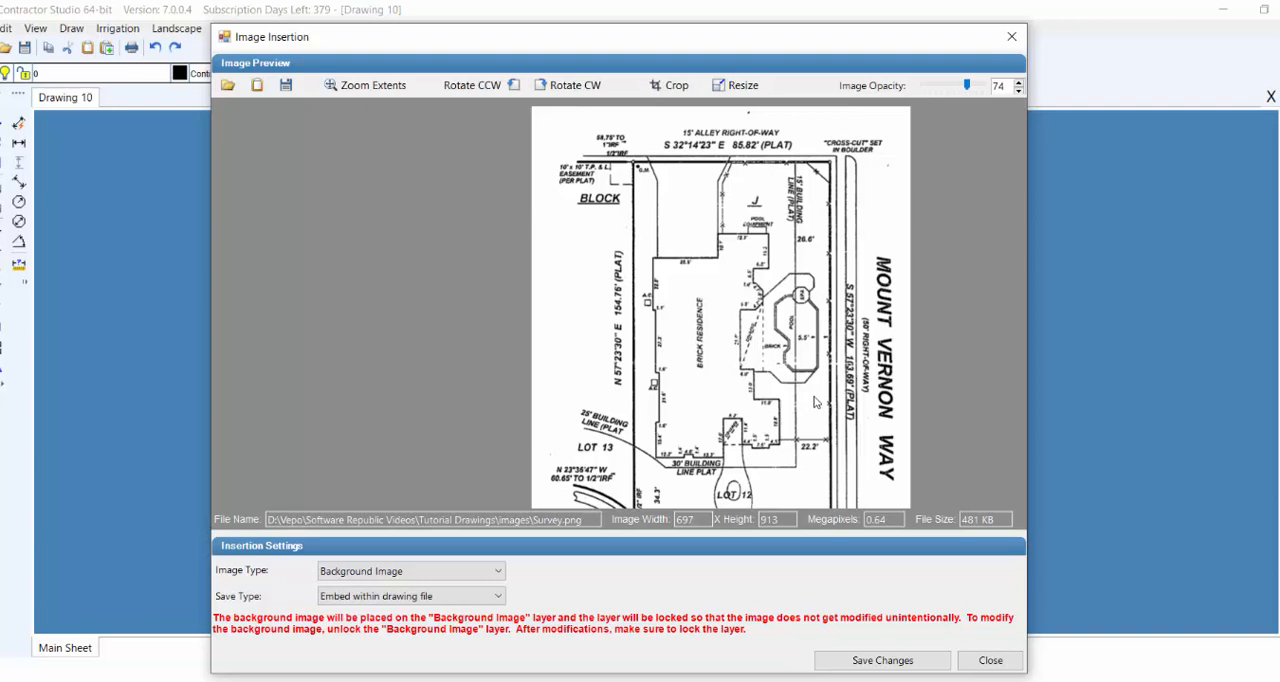
mouse_move(903, 430)
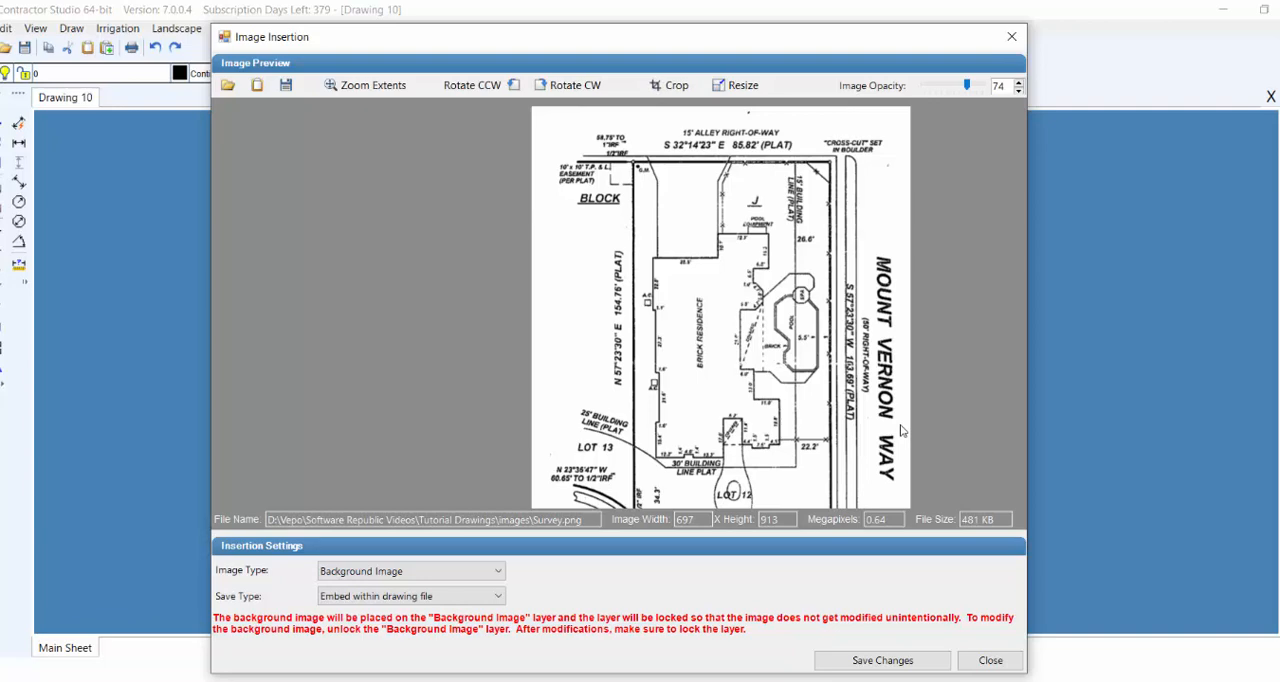
mouse_move(943, 162)
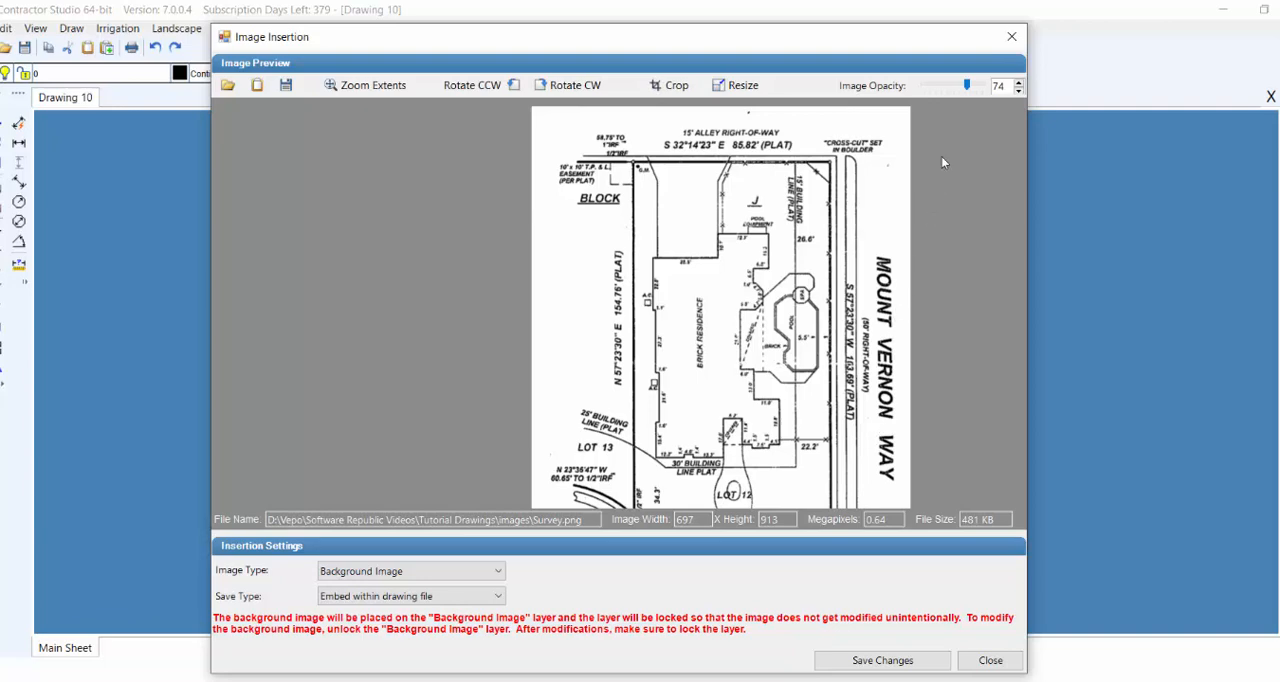
- Compare faint and full image opacity, finally leaving the plat at 73% opacity
drag(965, 85, 948, 85)
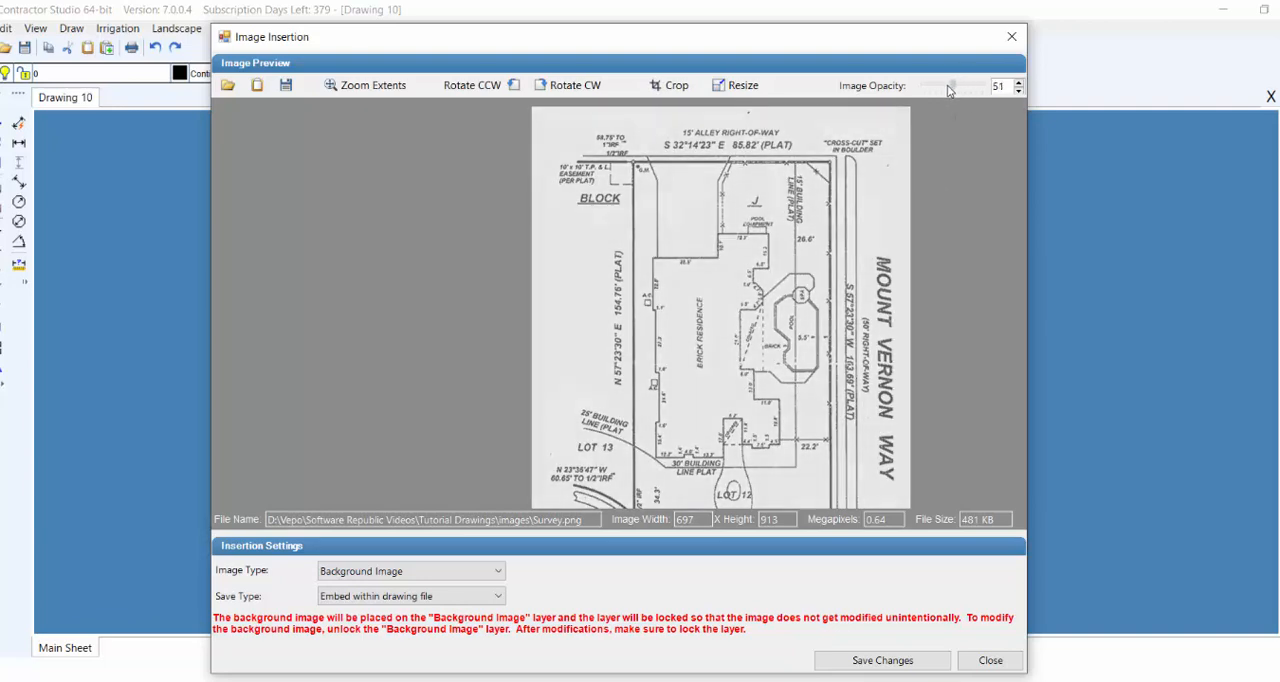
drag(950, 86, 935, 86)
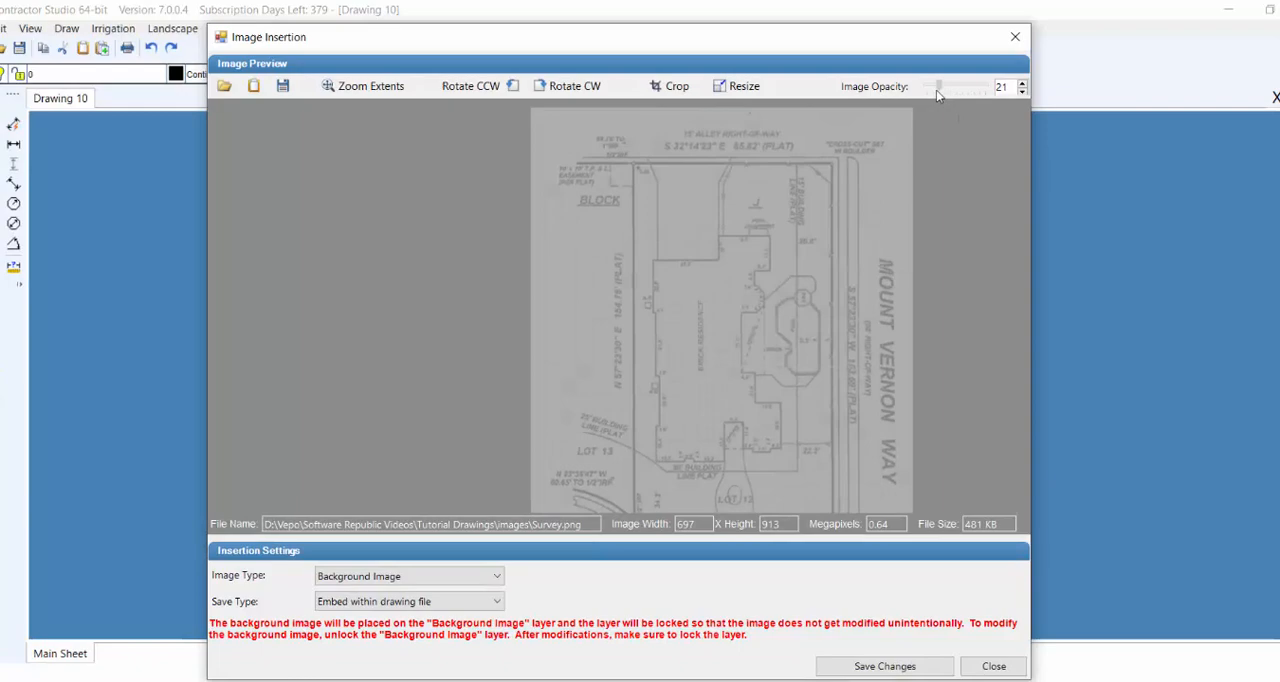
drag(930, 86, 1075, 109)
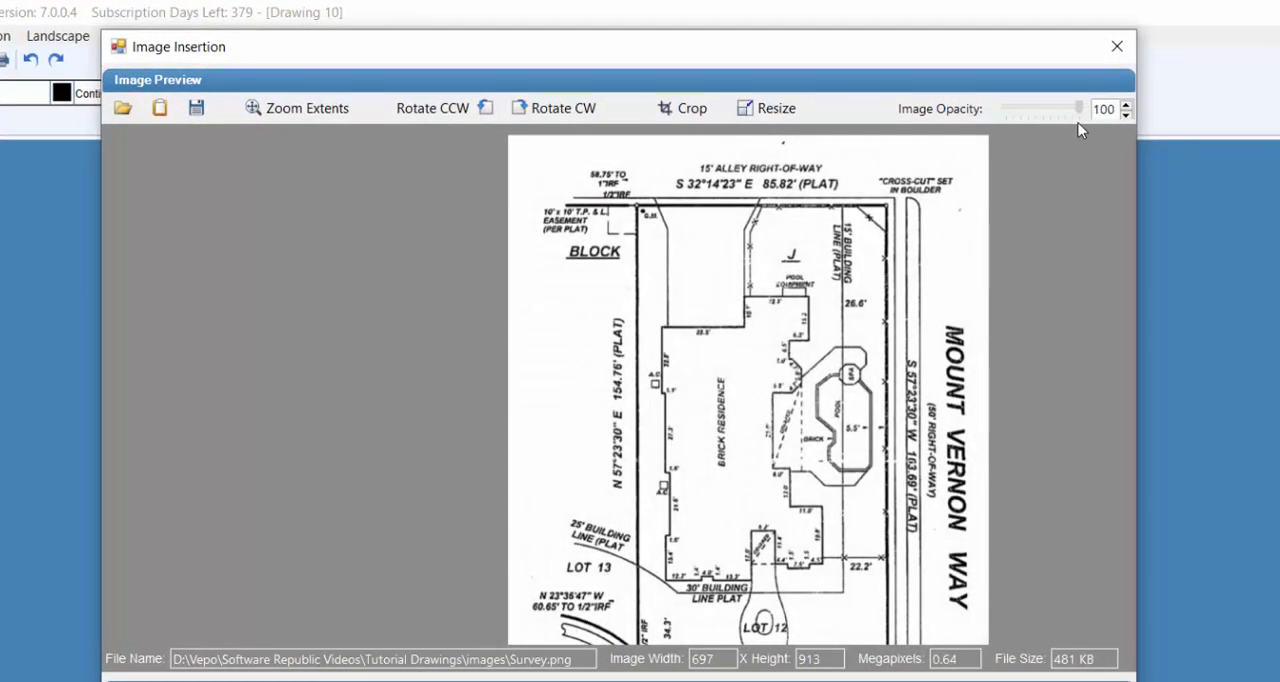
drag(1078, 108, 1060, 108)
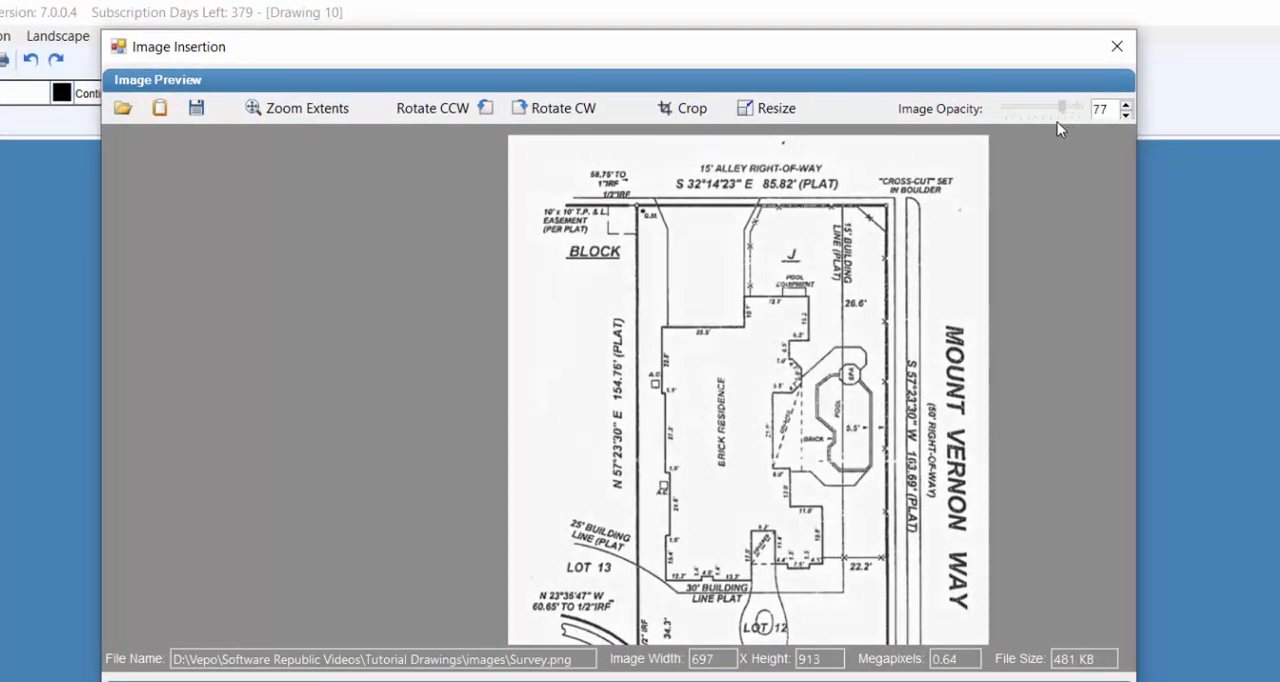
drag(1060, 108, 1079, 108)
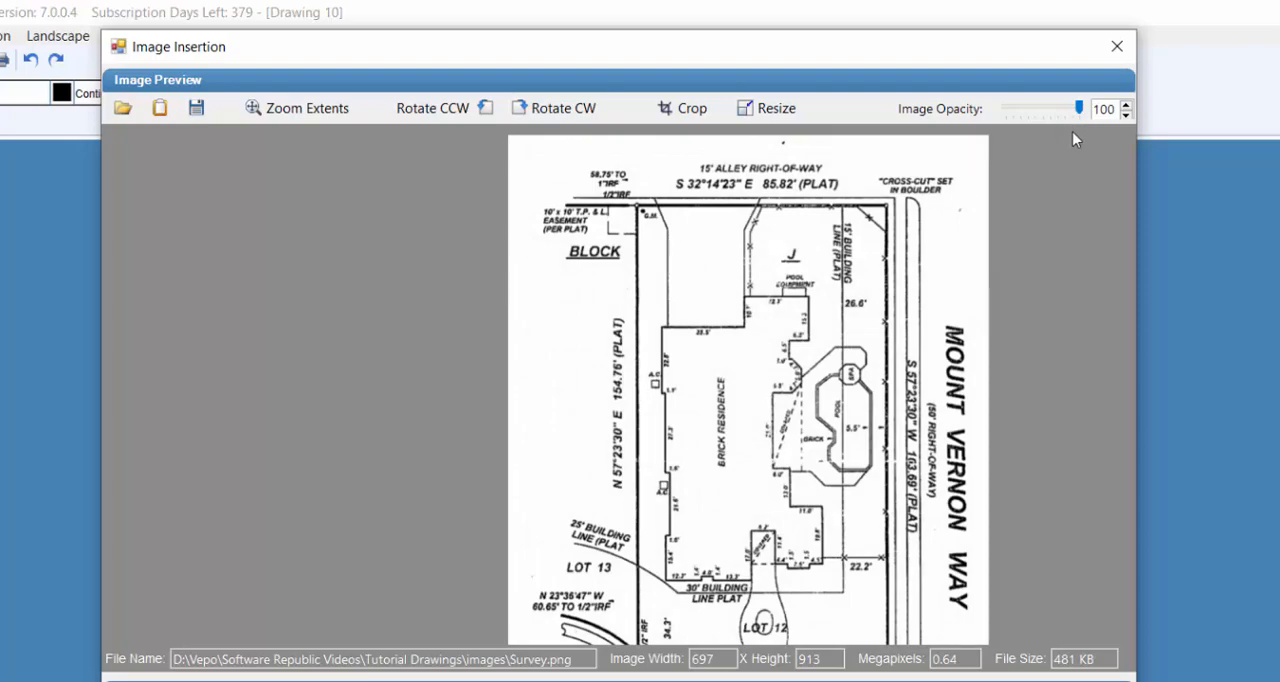
click(1107, 109)
text(74)
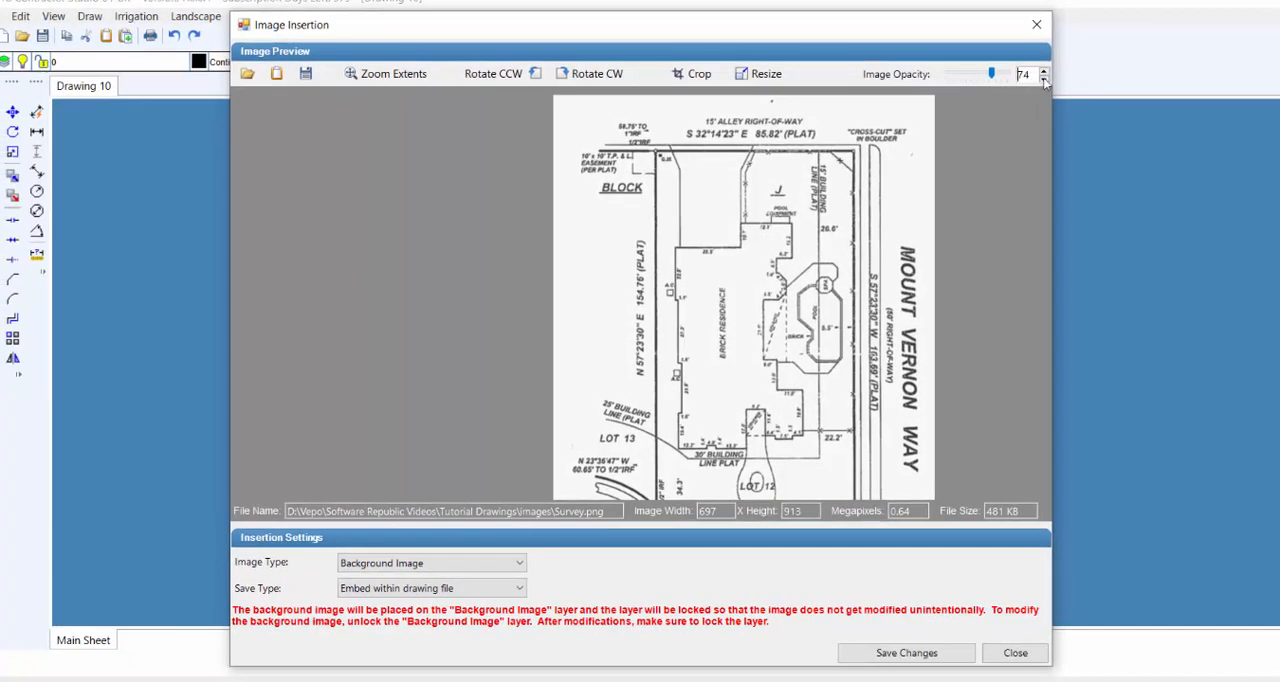
click(1045, 69)
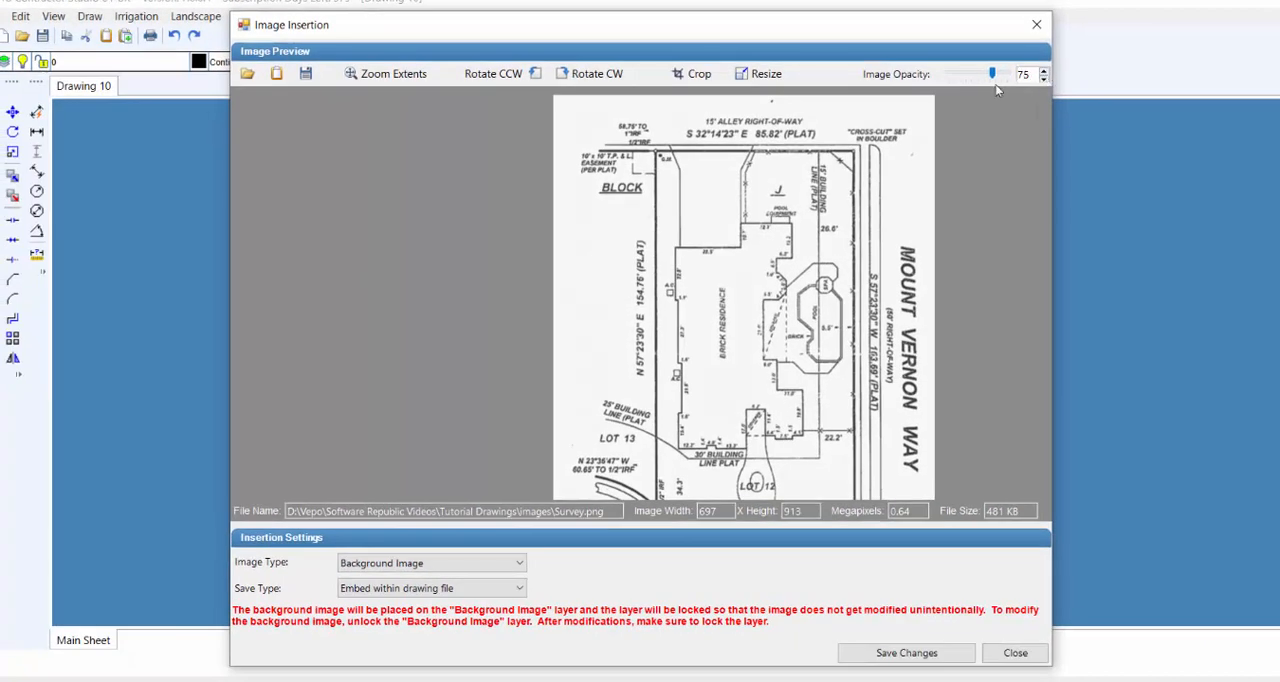
drag(991, 74, 982, 74)
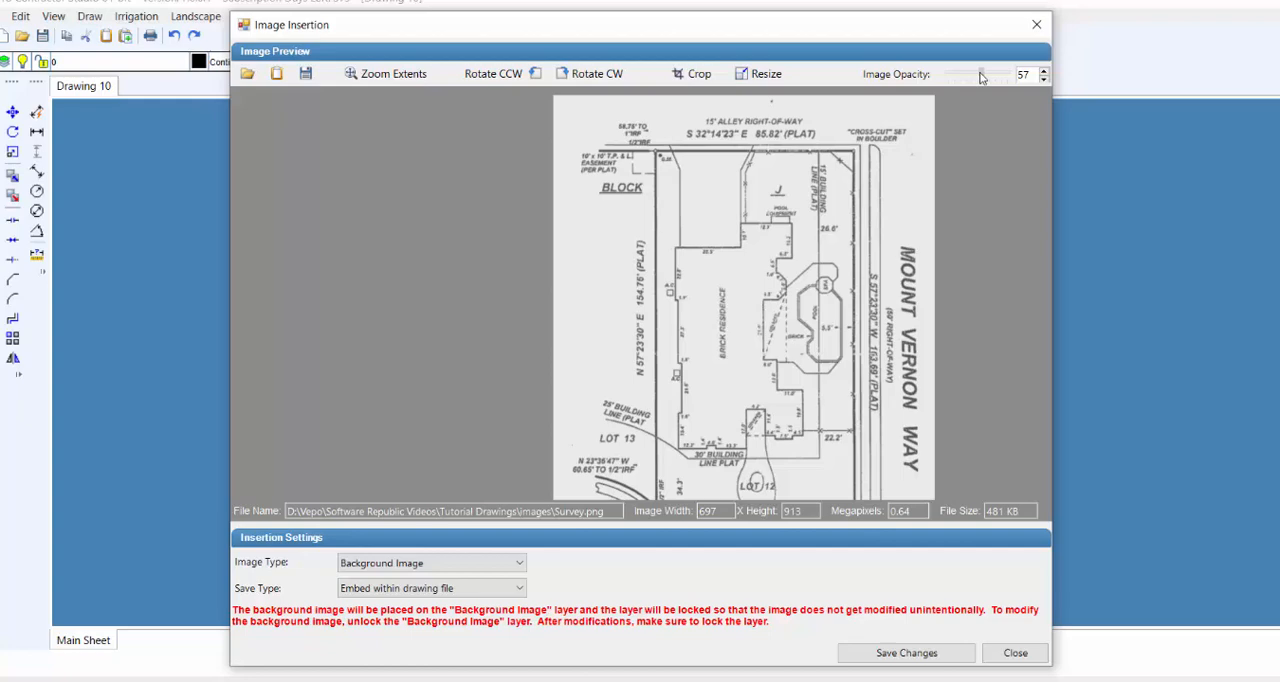
drag(980, 75, 995, 75)
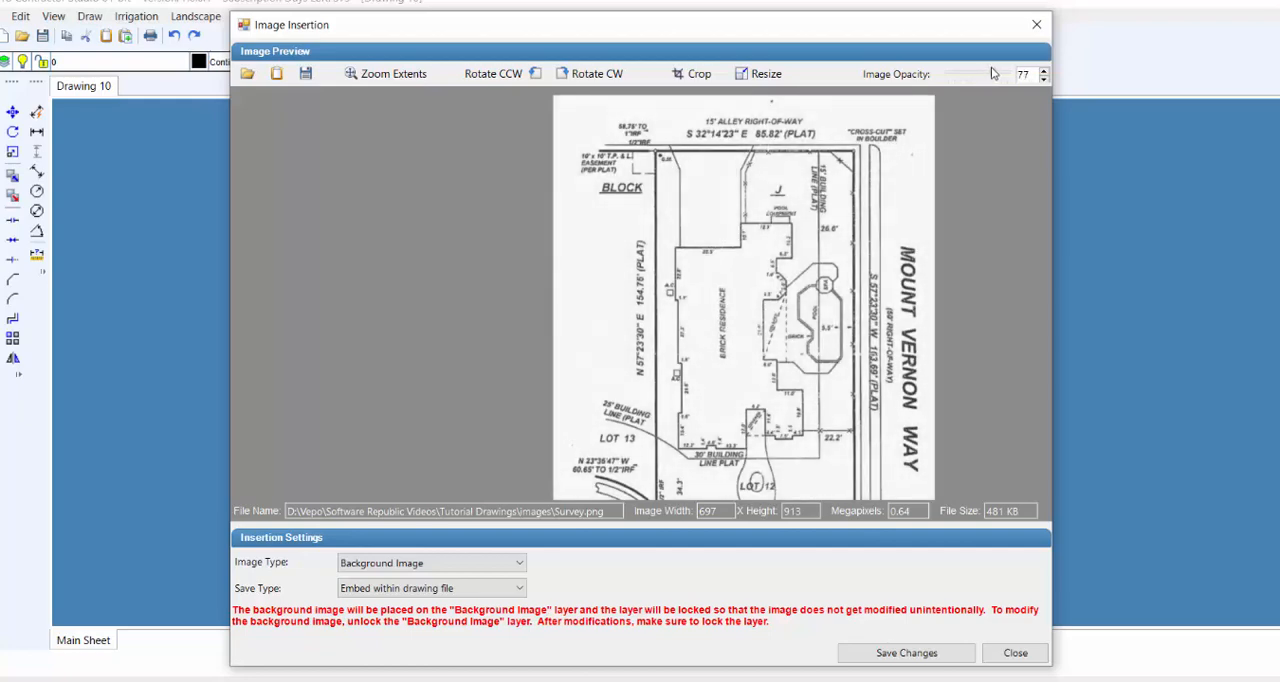
drag(998, 73, 990, 73)
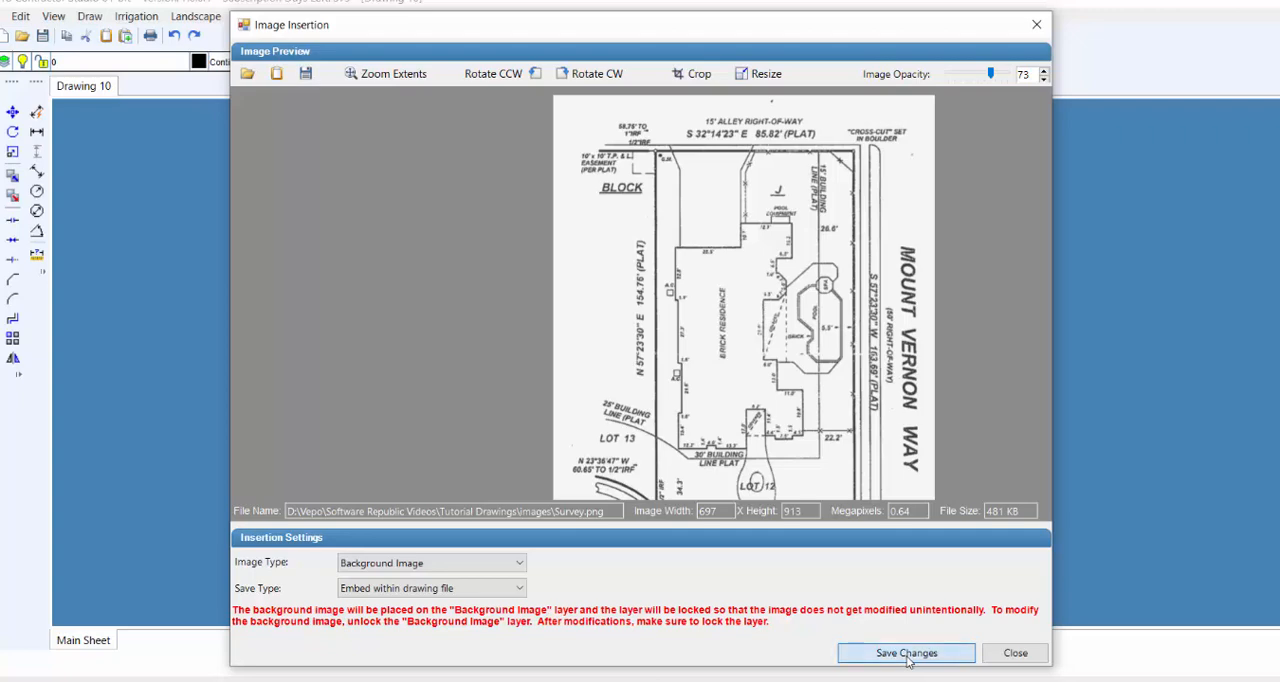
- Save the cropped image as Survey-2.png in the images folder
click(905, 653)
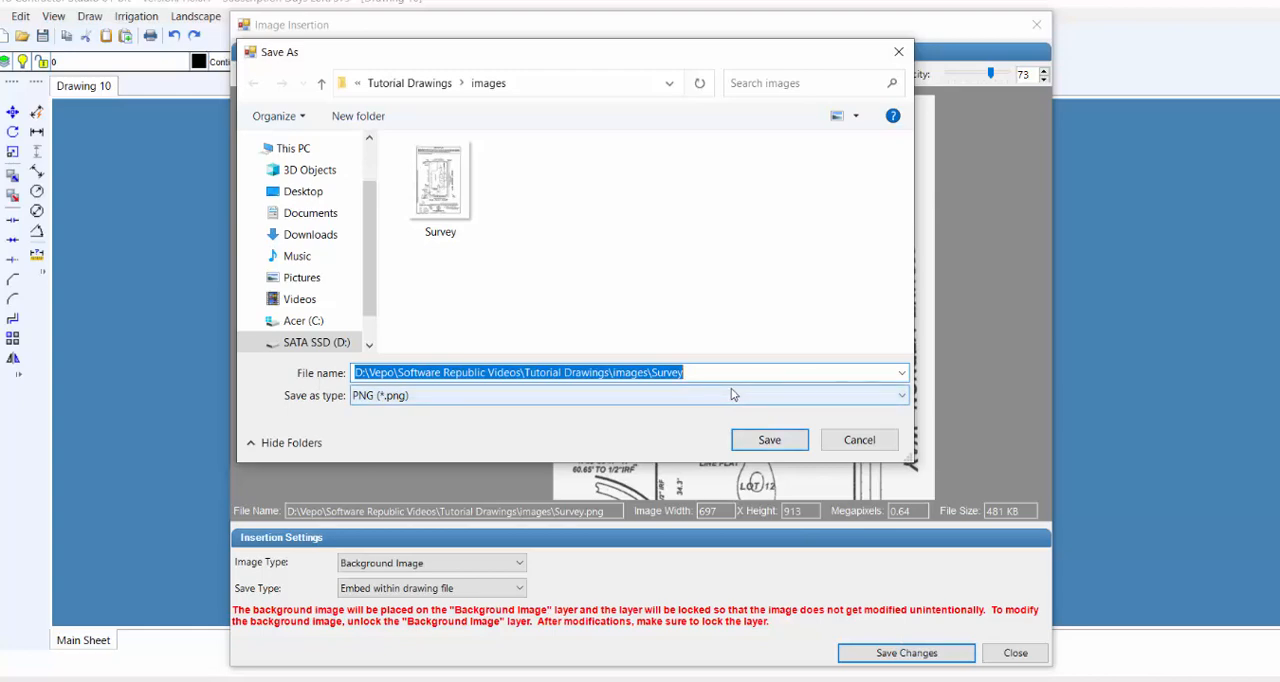
text(Survey-2)
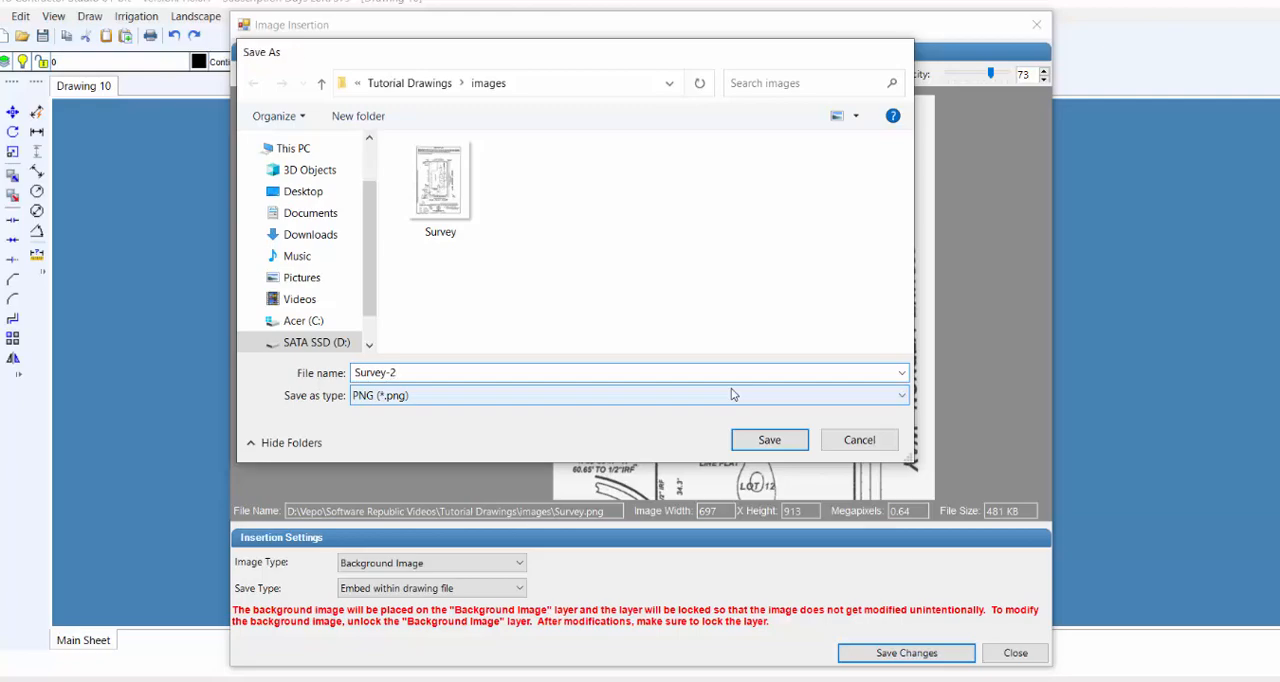
click(769, 439)
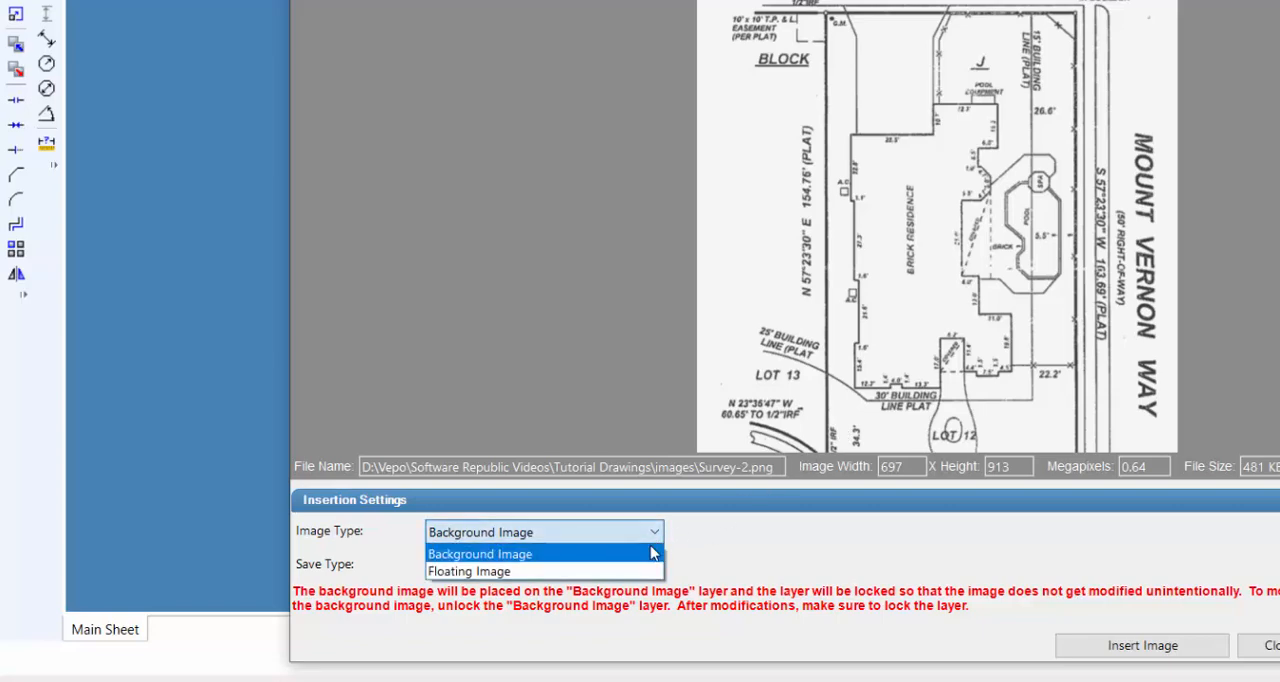
mouse_move(643, 571)
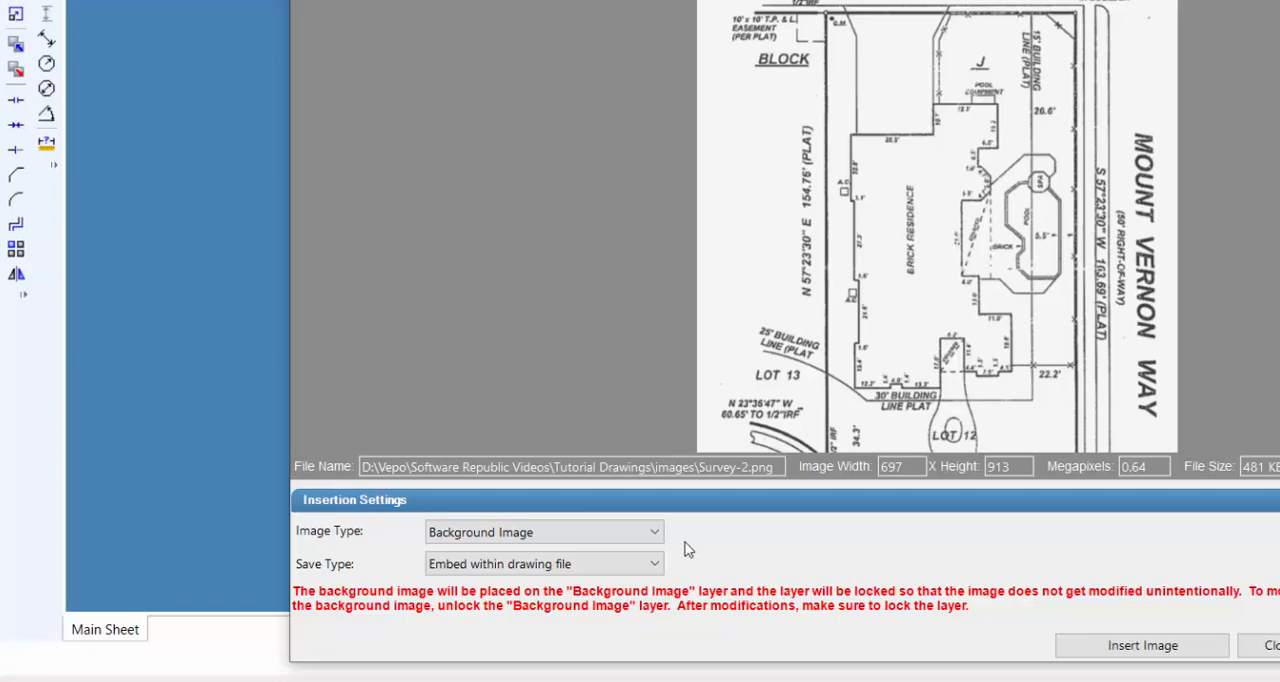
mouse_move(670, 539)
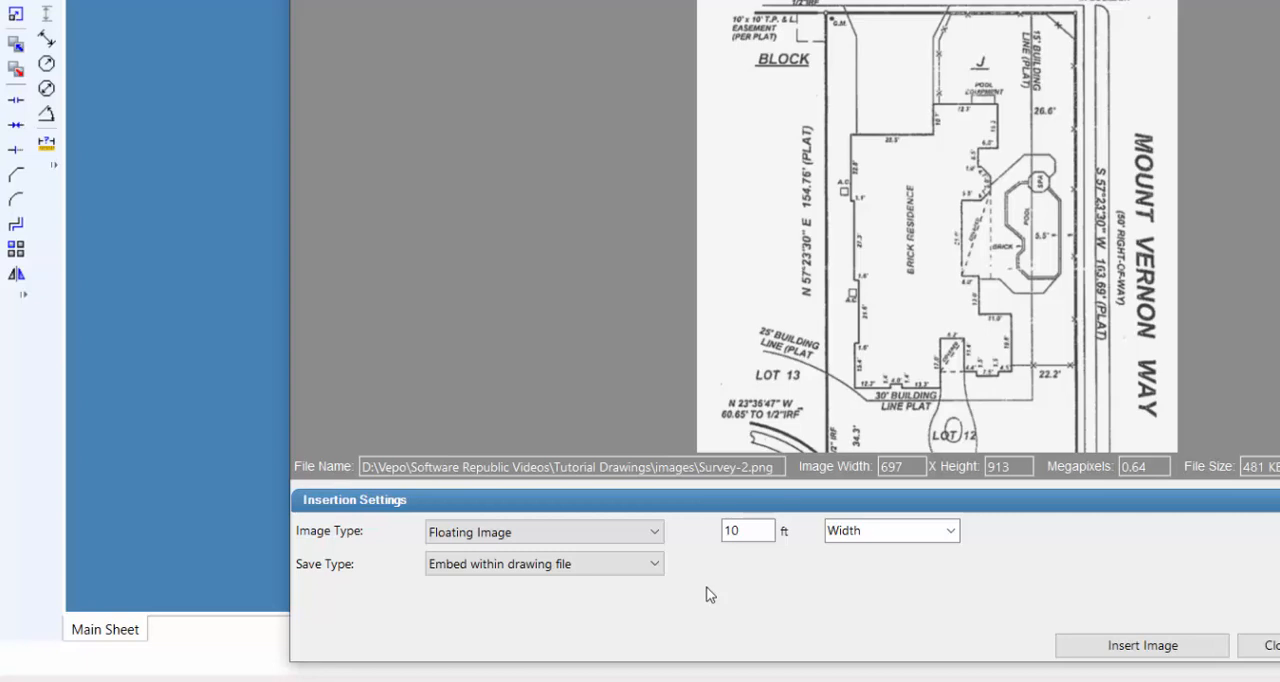
mouse_move(705, 602)
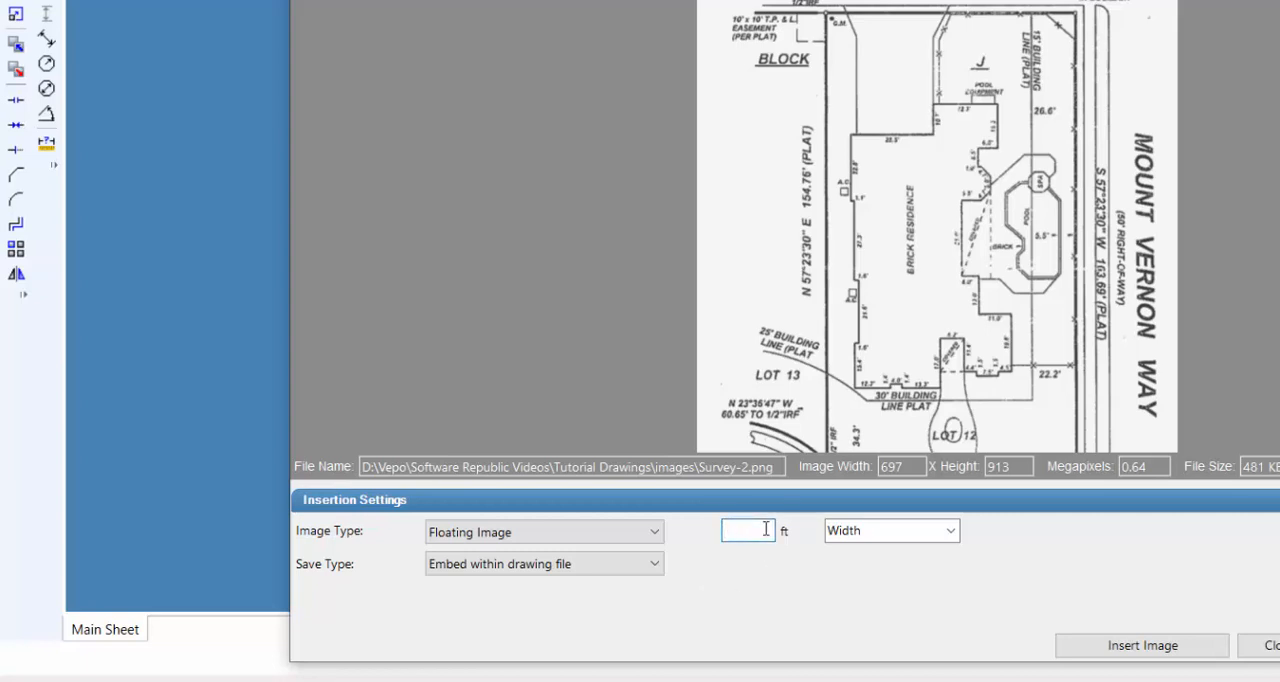
text(2)
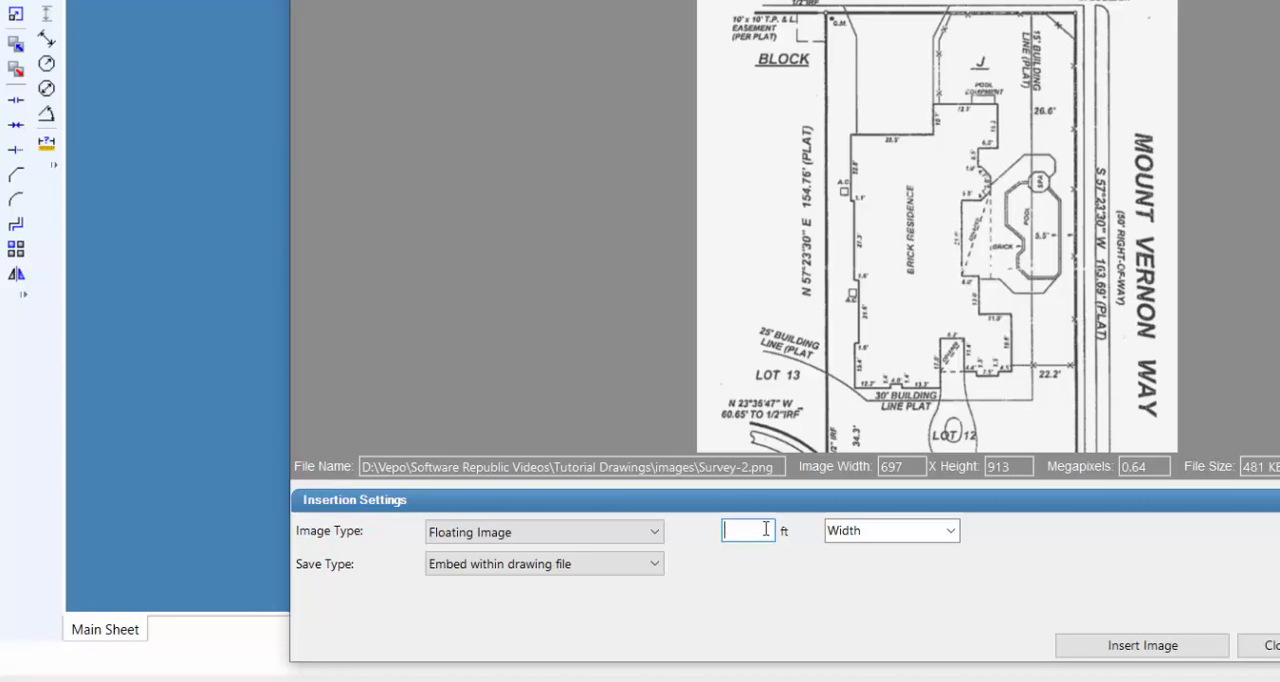
text(10)
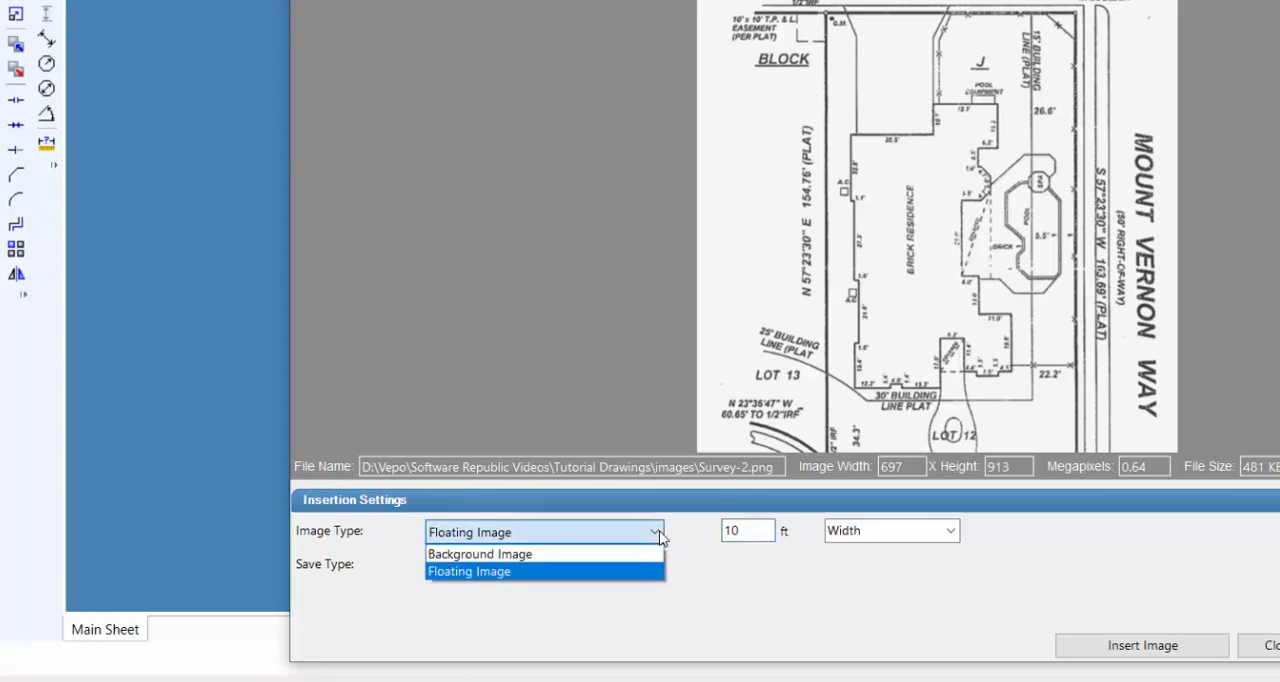
click(480, 553)
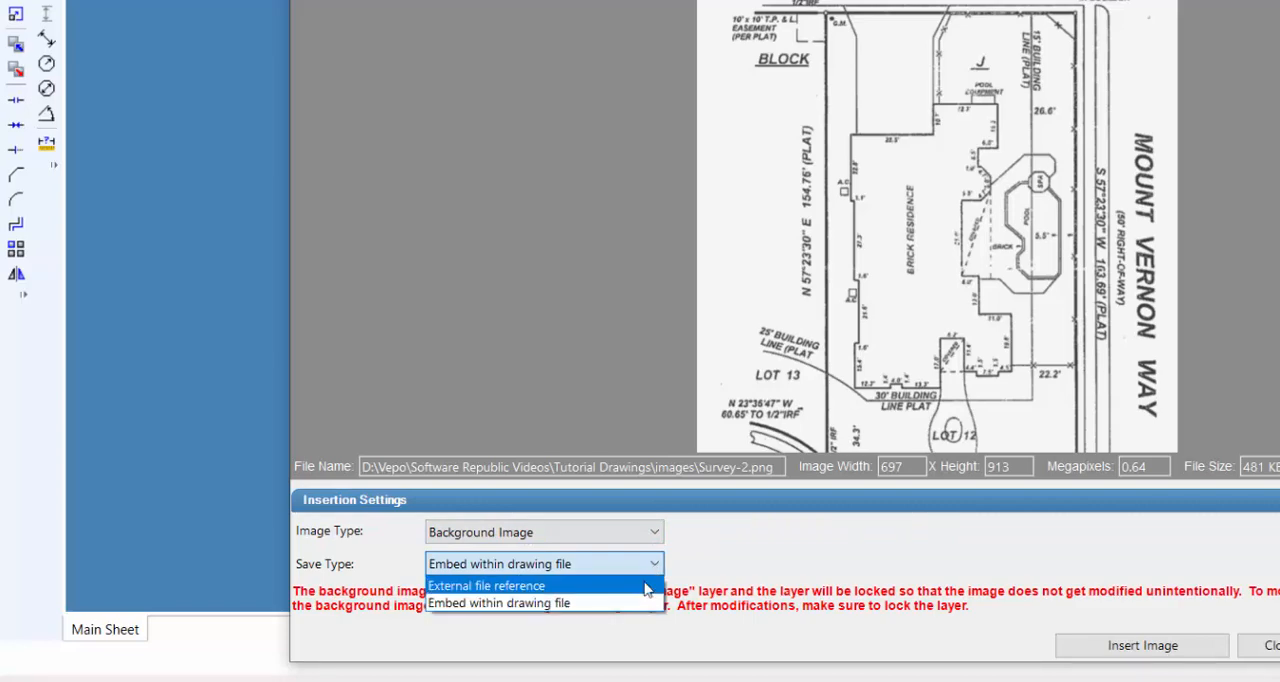
click(486, 585)
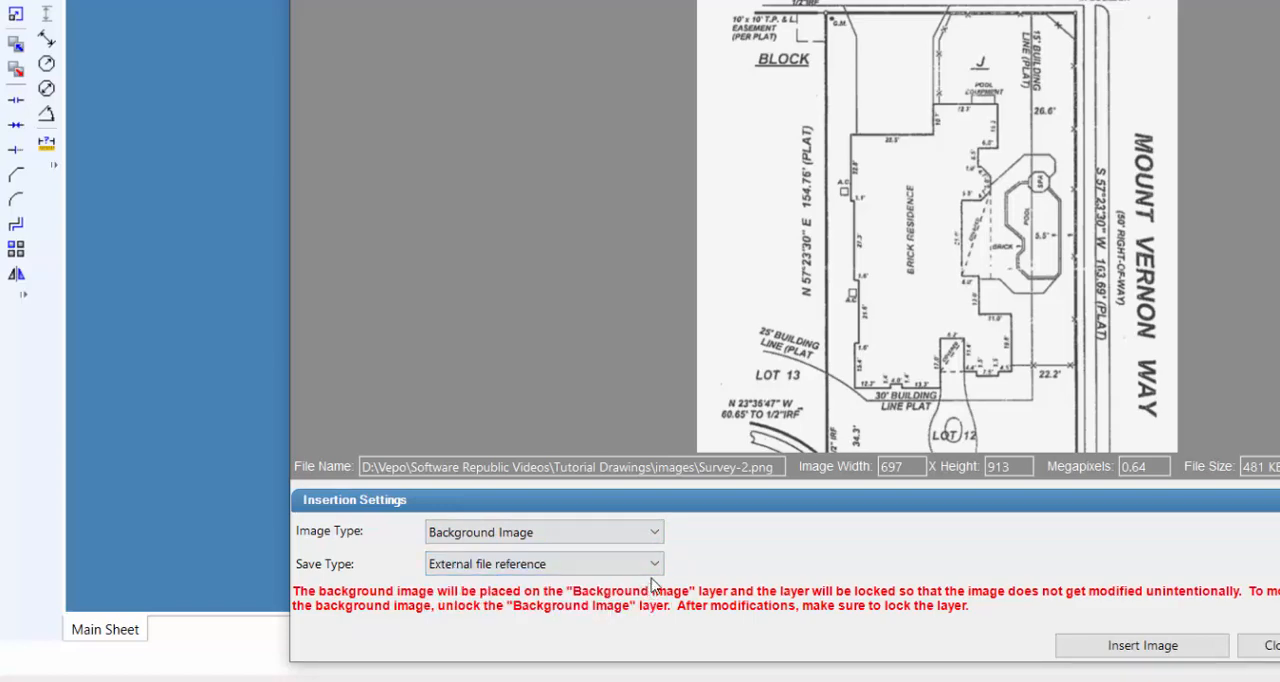
click(544, 563)
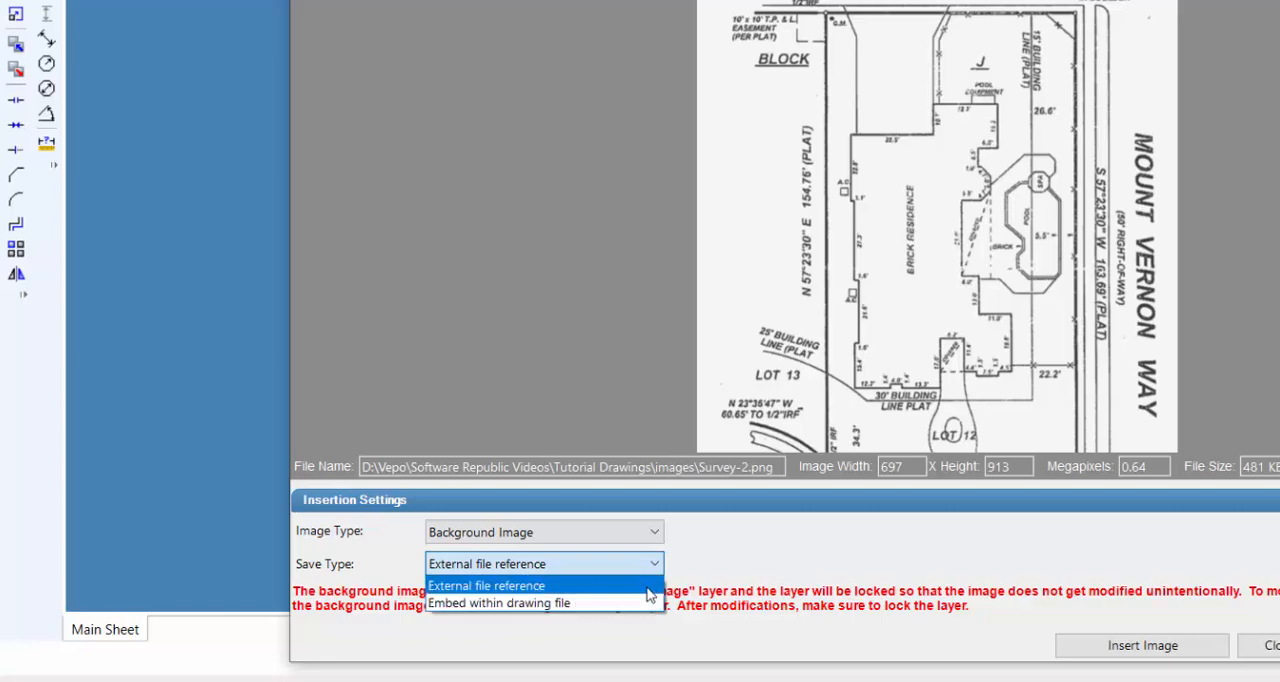
click(483, 585)
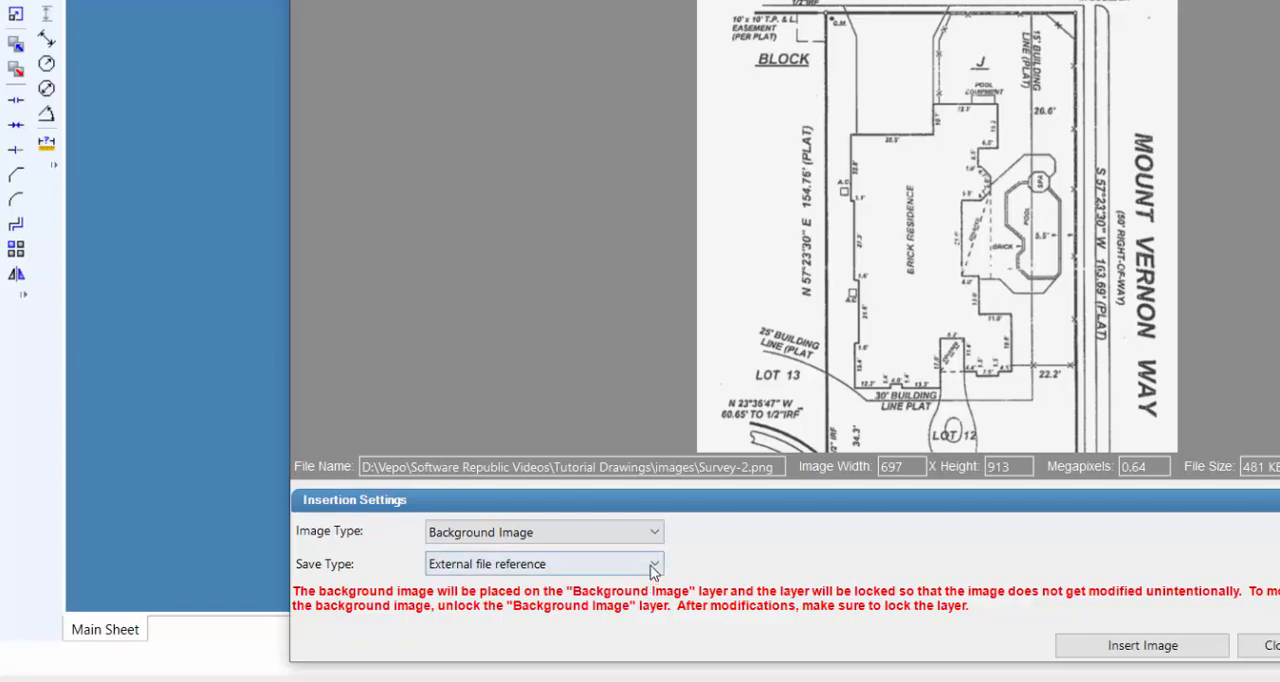
click(647, 563)
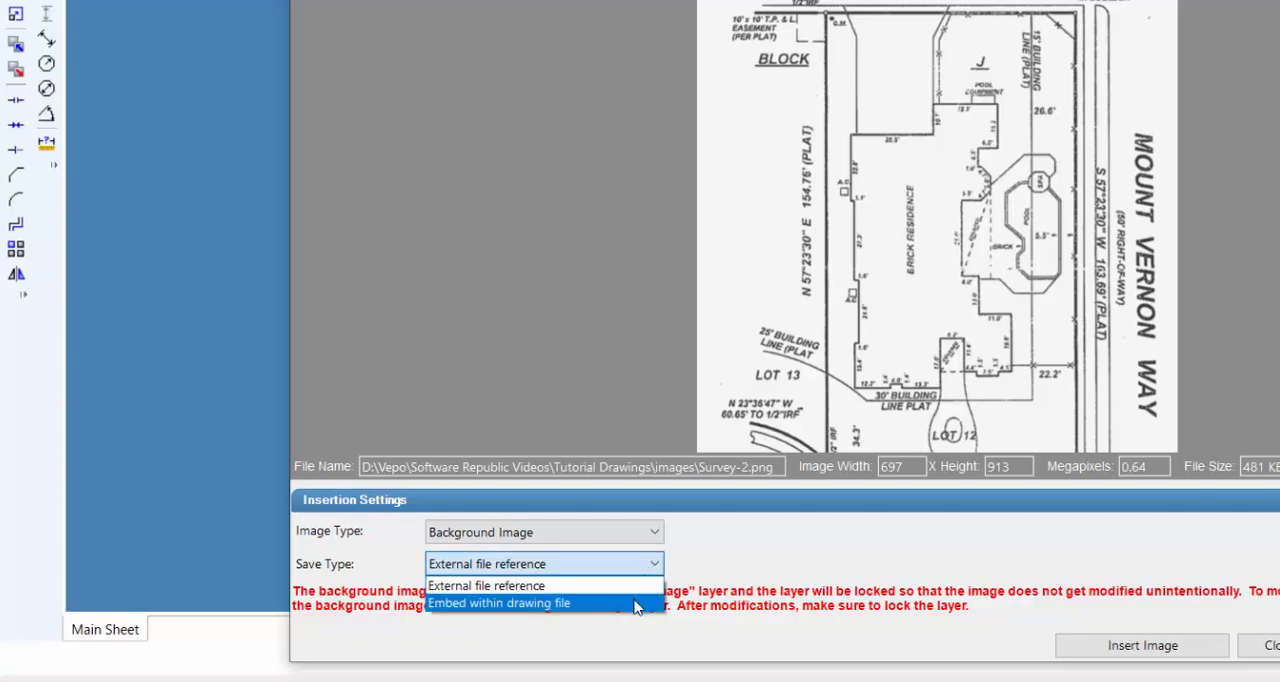
click(508, 603)
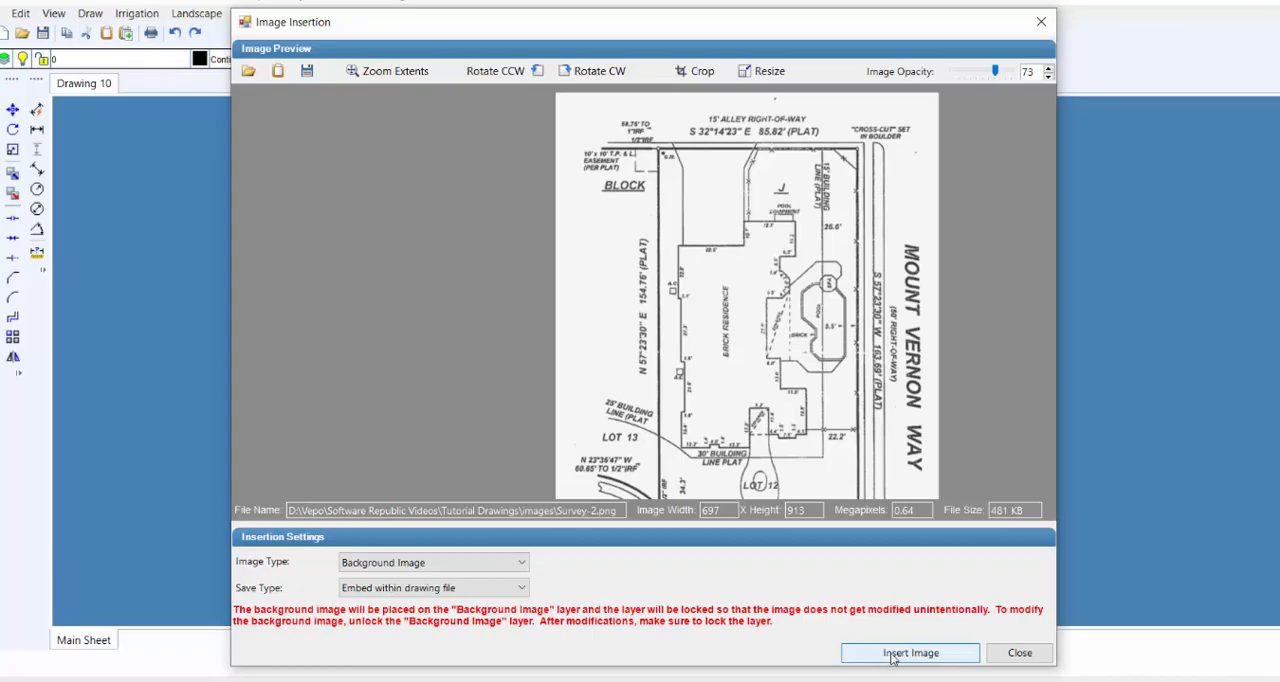
- Insert the Survey-2 plat into Drawing 10 as a background image
click(911, 653)
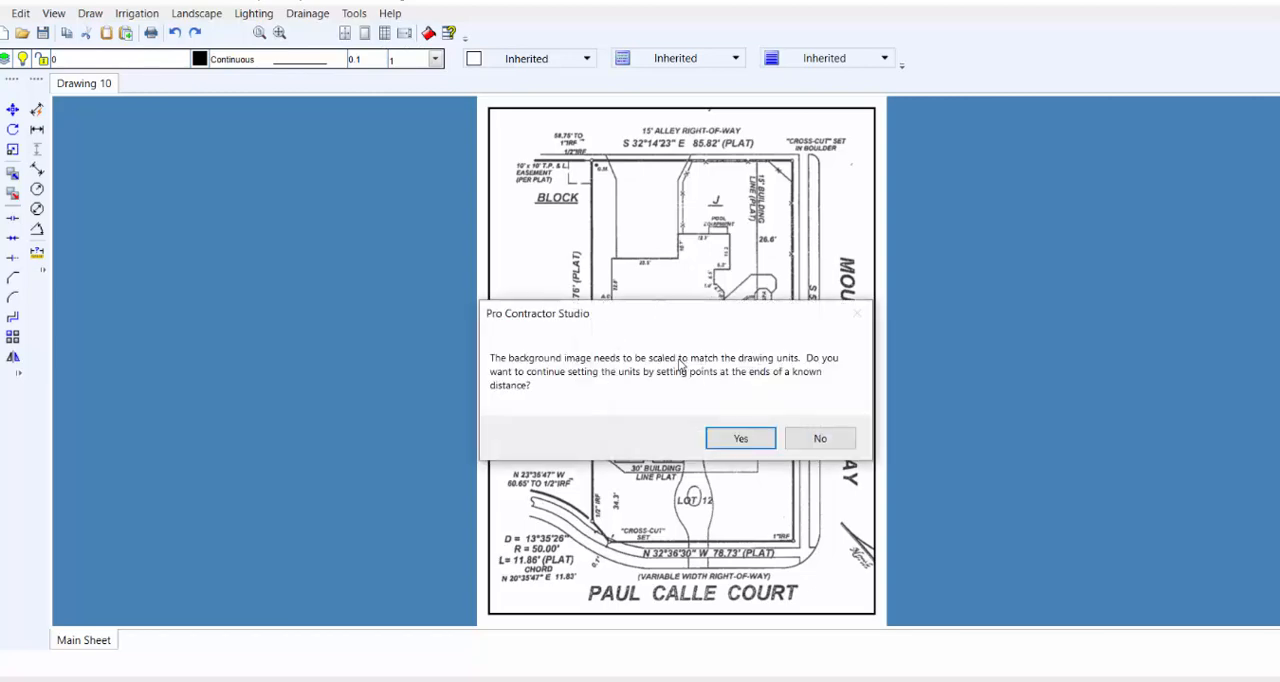
mouse_move(637, 400)
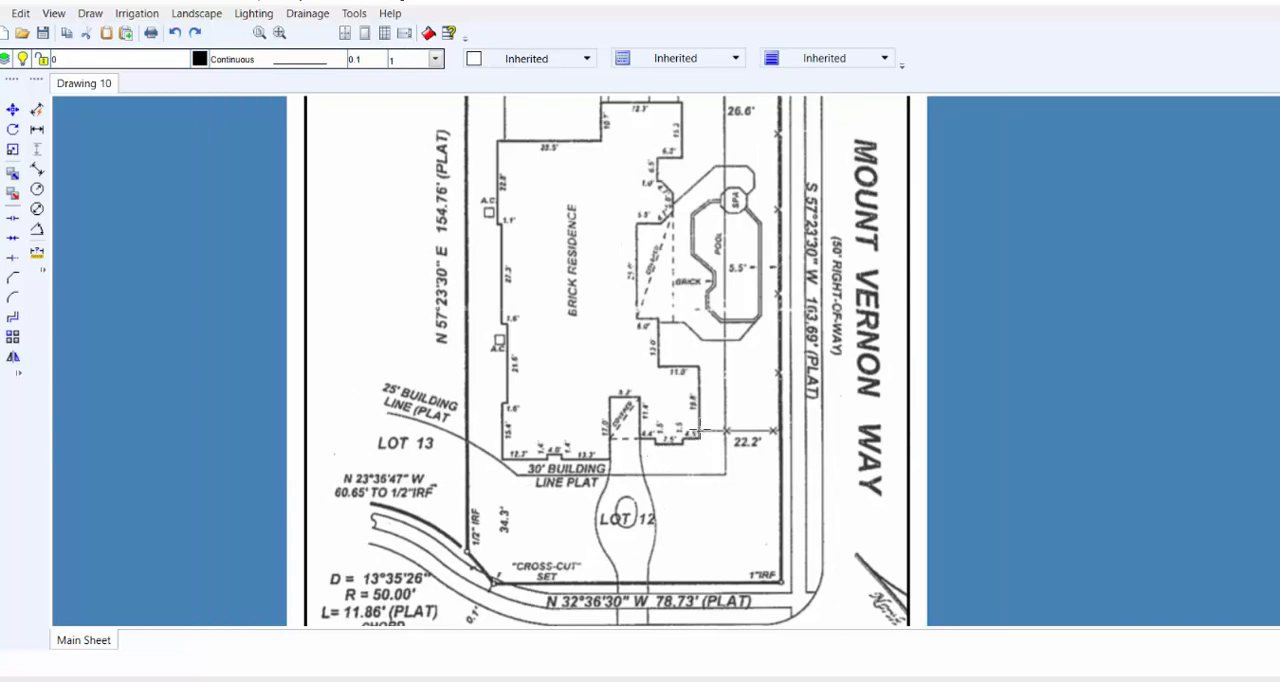
mouse_move(632, 345)
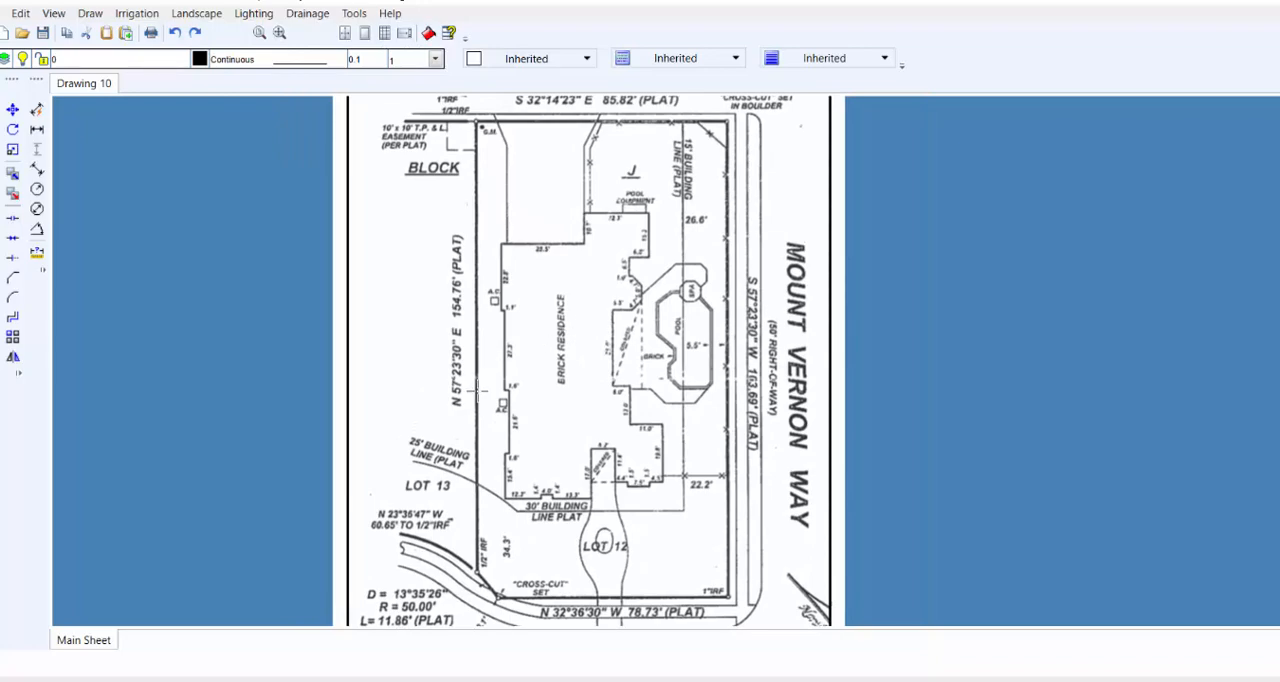
mouse_move(477, 272)
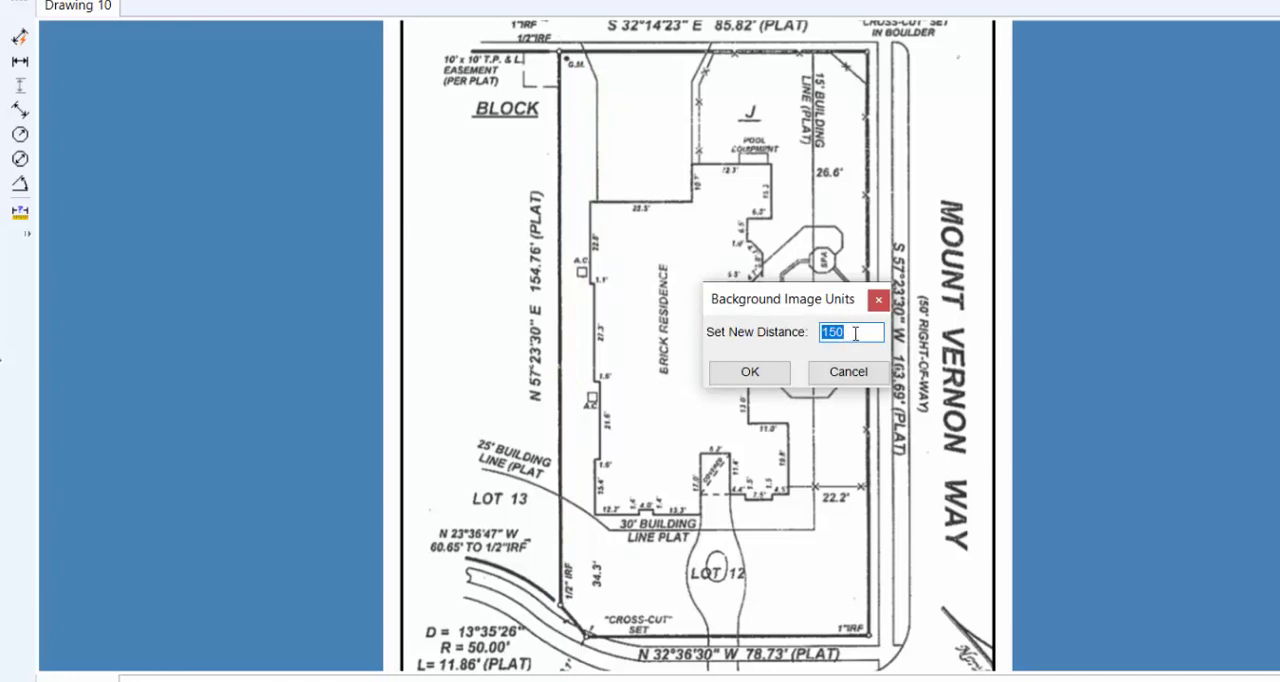
- Enter 154.76 feet as the known length of the left property line and confirm the rescale
text(154.76)
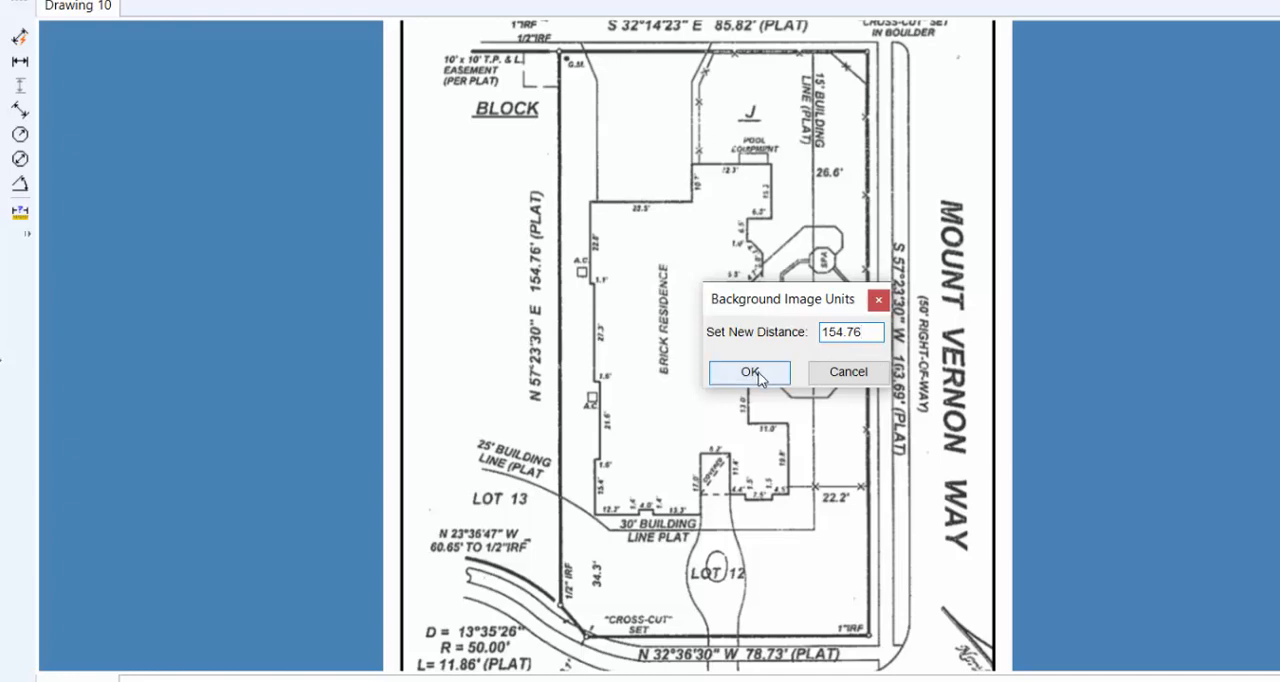
click(748, 372)
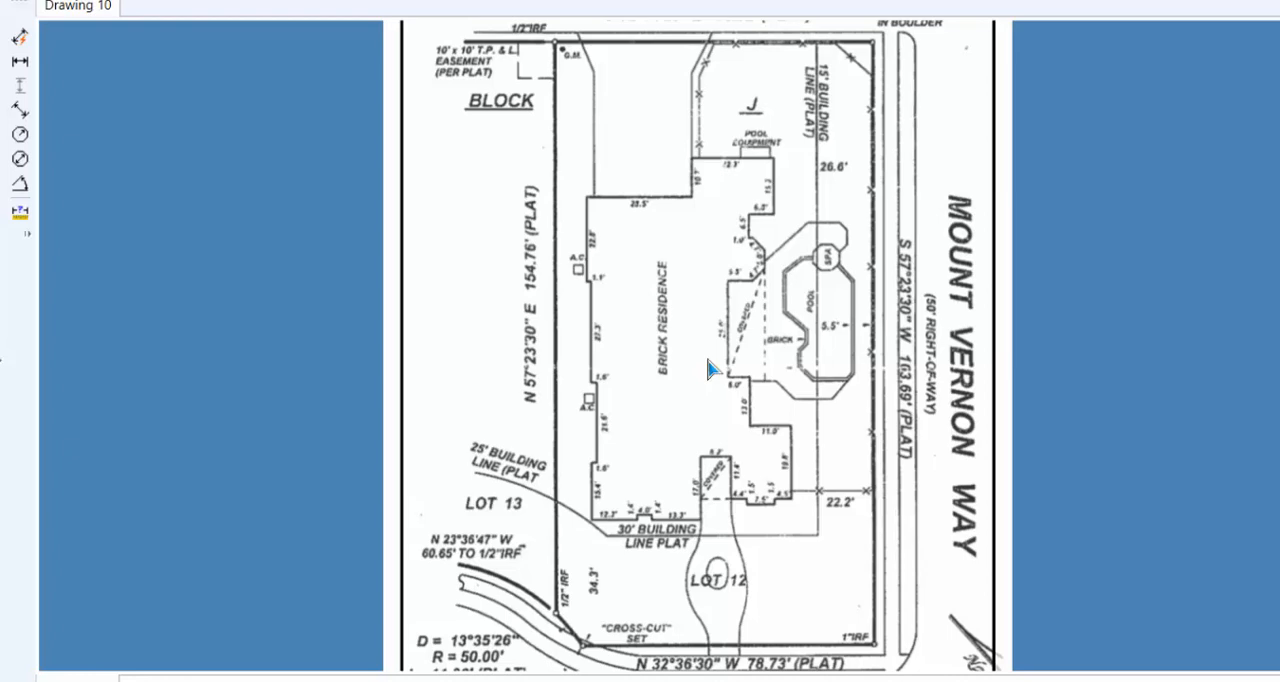
mouse_move(711, 362)
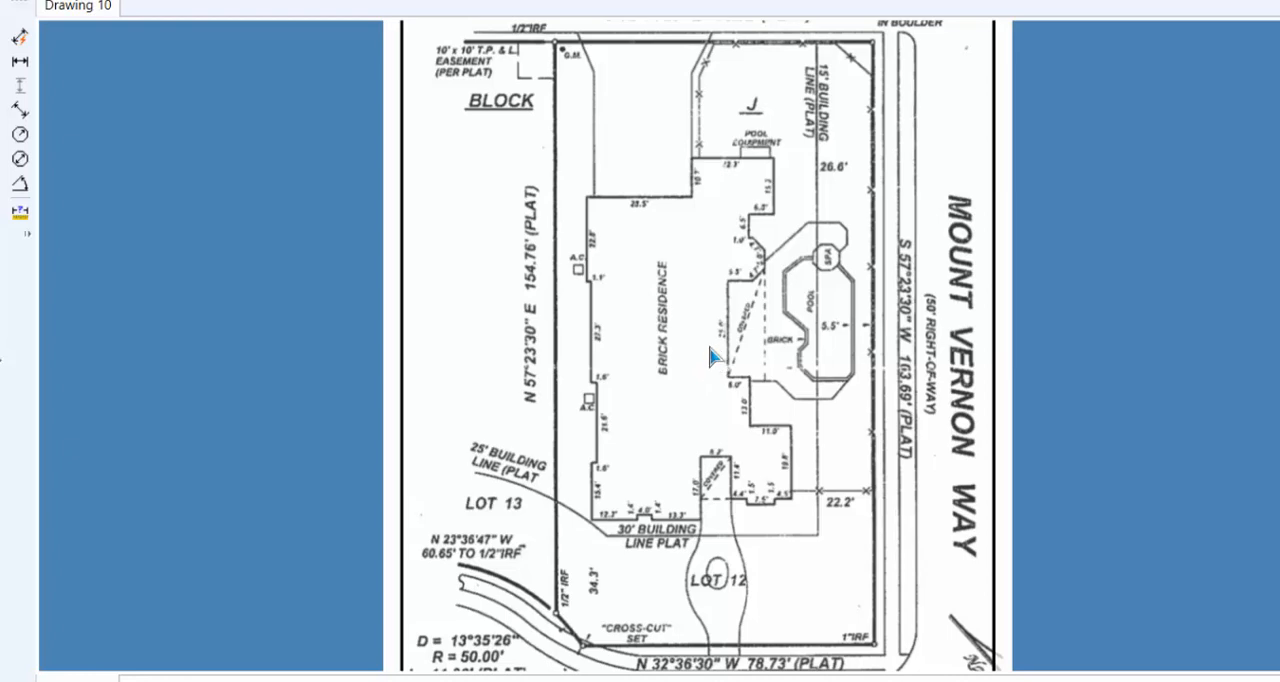
mouse_move(703, 360)
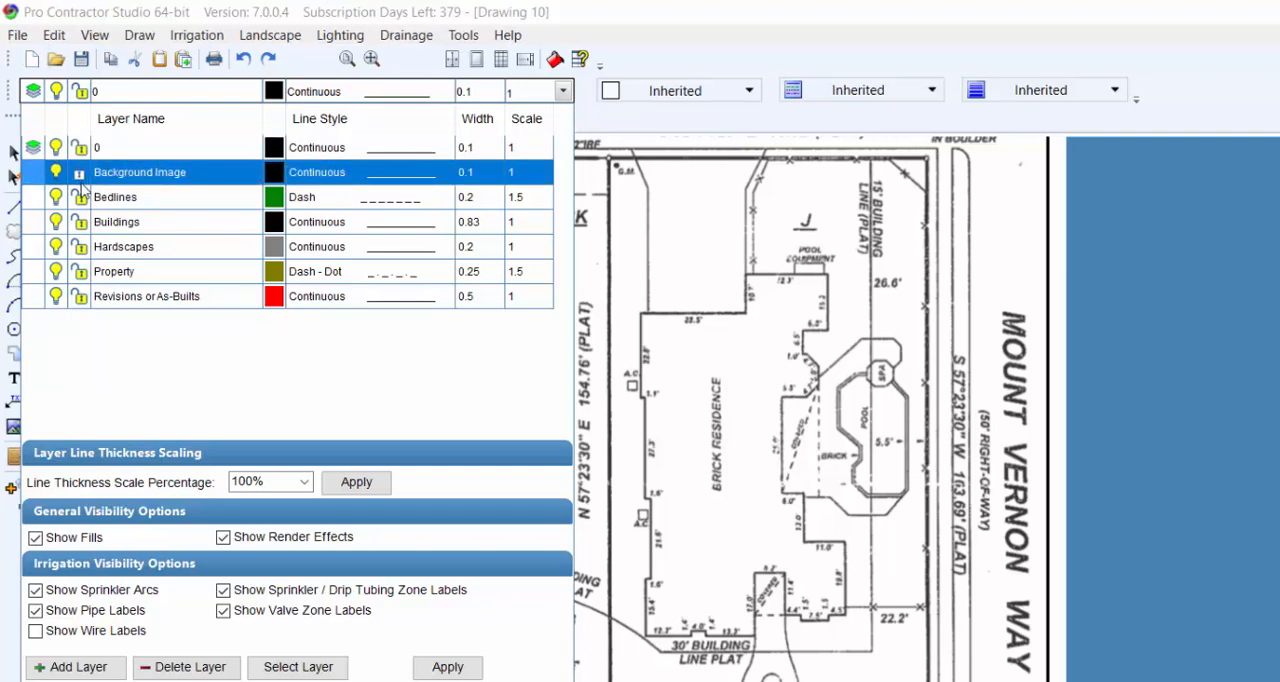
mouse_move(43, 188)
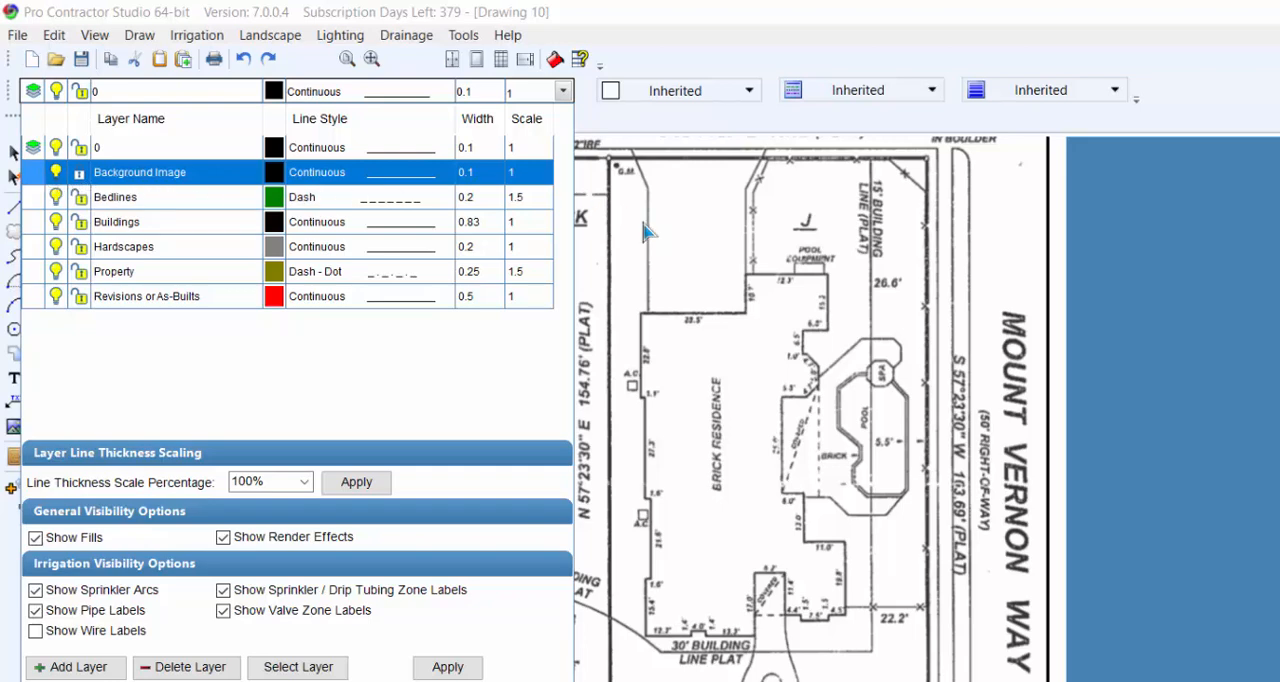
mouse_move(690, 277)
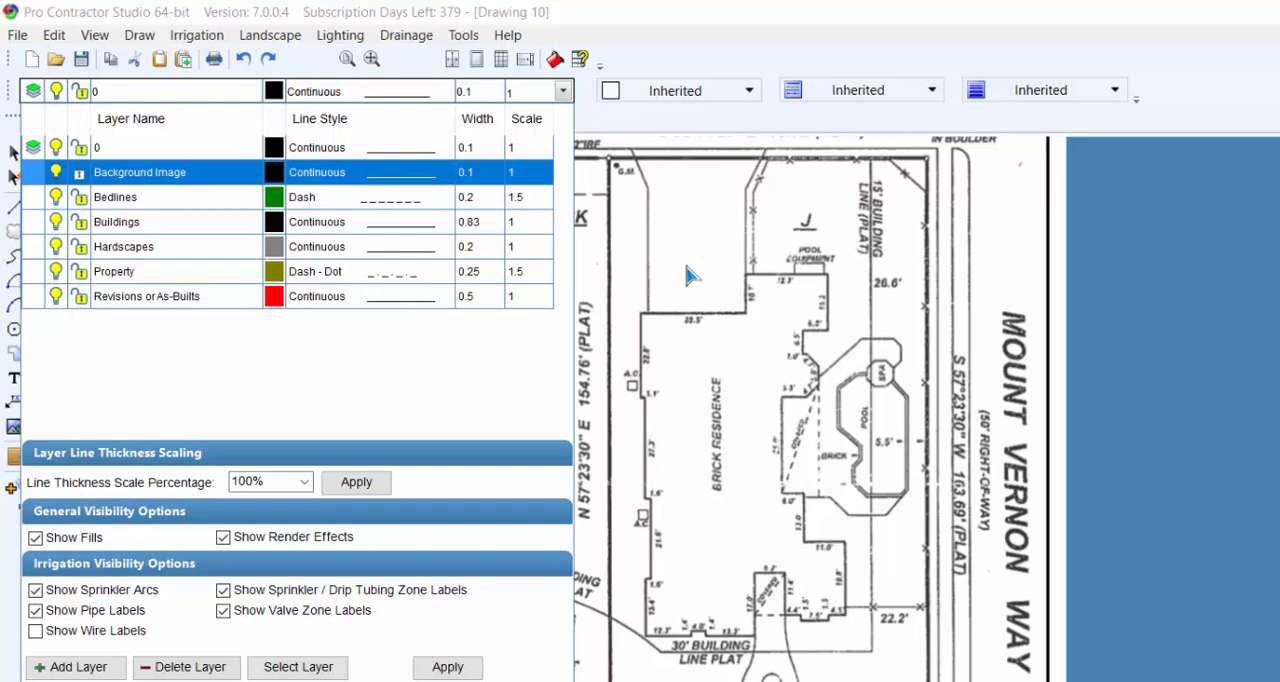